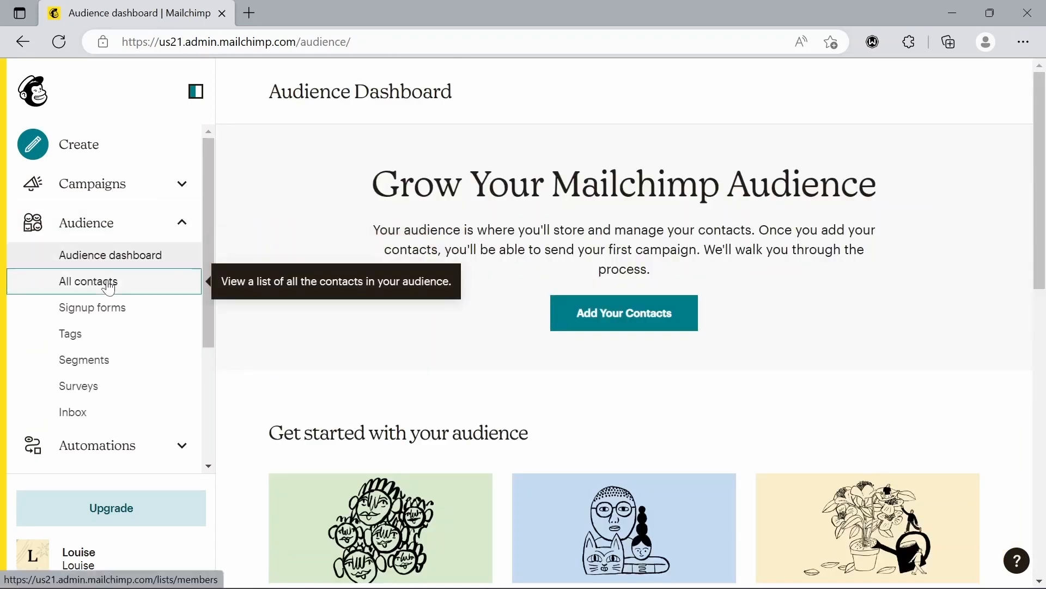
Open All contacts, reach the Add a subscriber form, then reopen the Add contacts options
{"action": "left_click", "coordinate": [88, 281]}
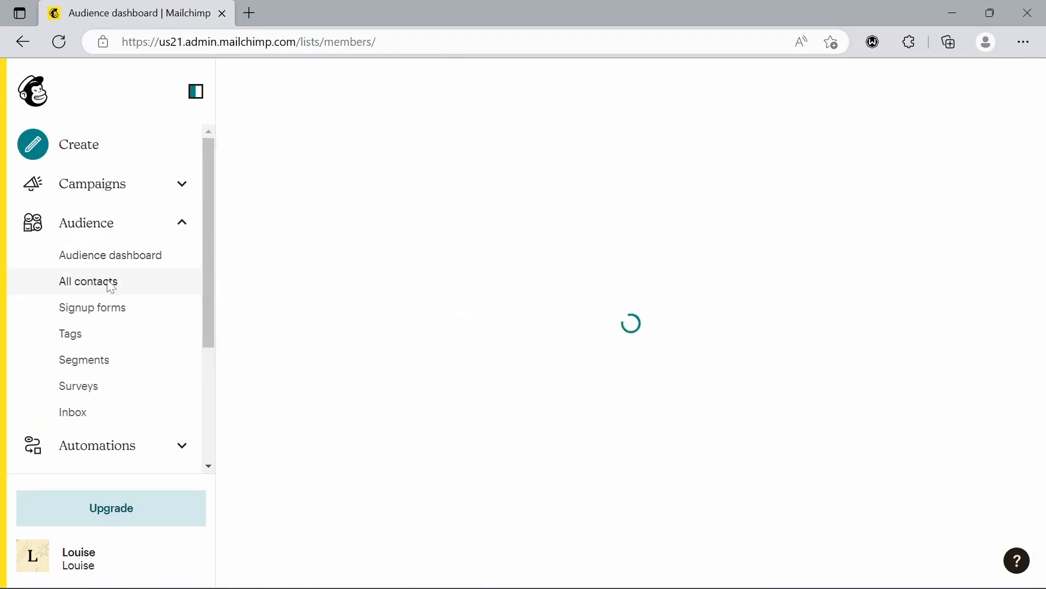
{"action": "left_click", "coordinate": [87, 281]}
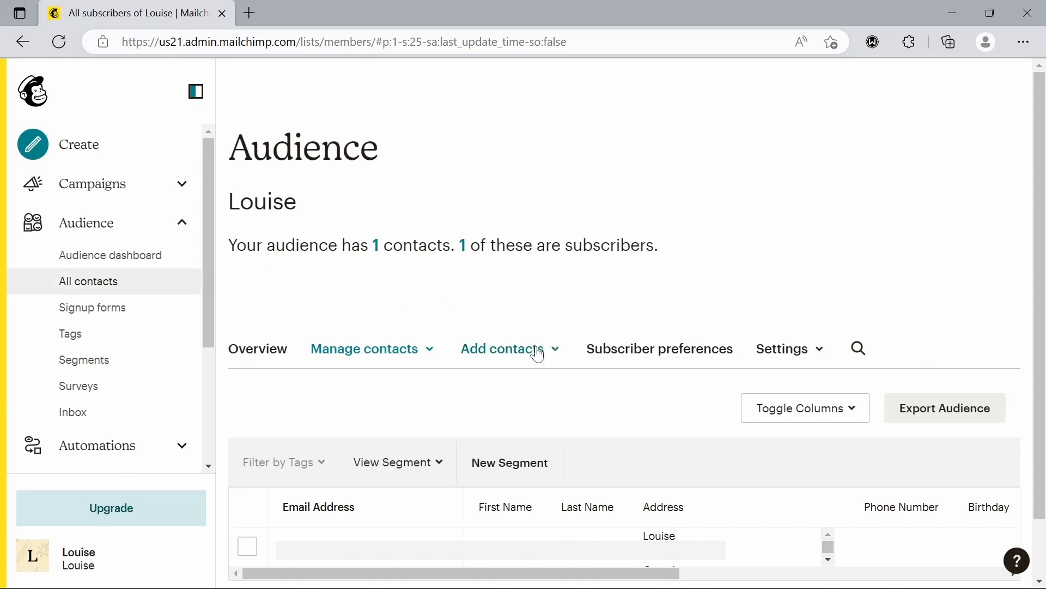
{"action": "left_click", "coordinate": [504, 347]}
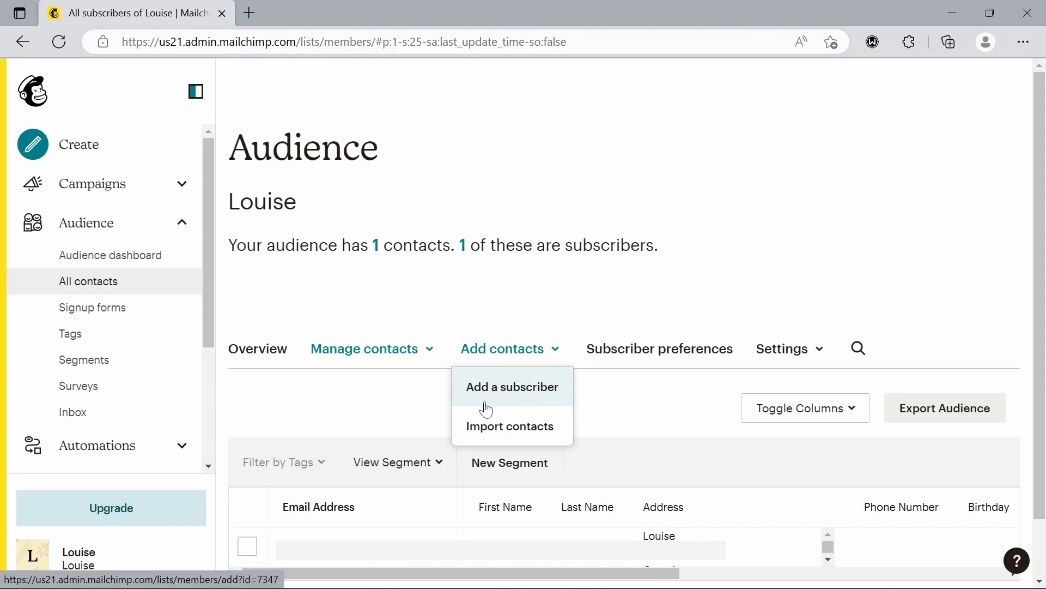
{"action": "mouse_move", "coordinate": [509, 426]}
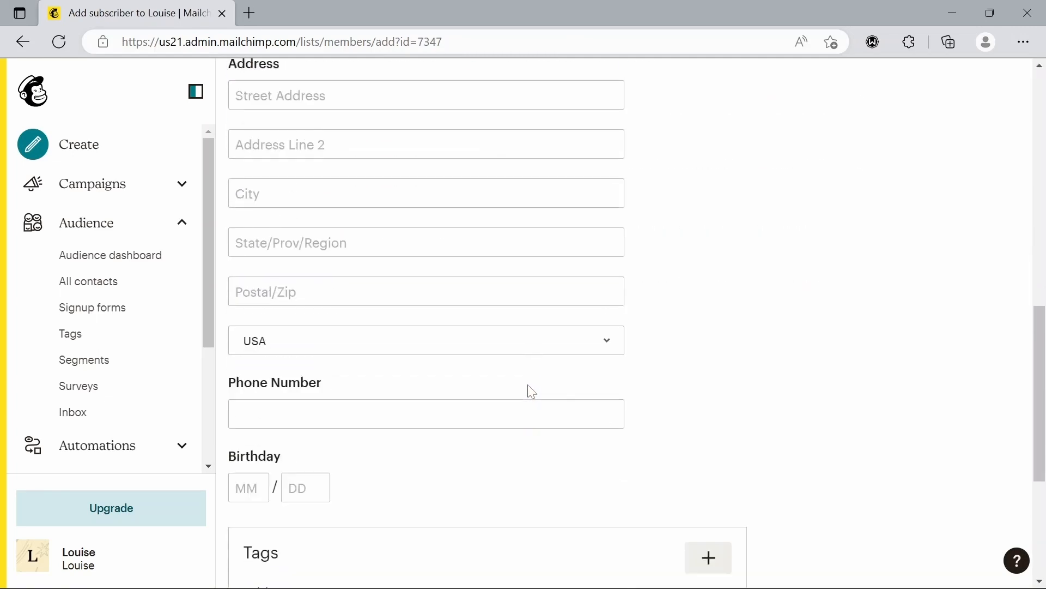
{"action": "scroll", "scroll_direction": "up", "scroll_amount": 3}
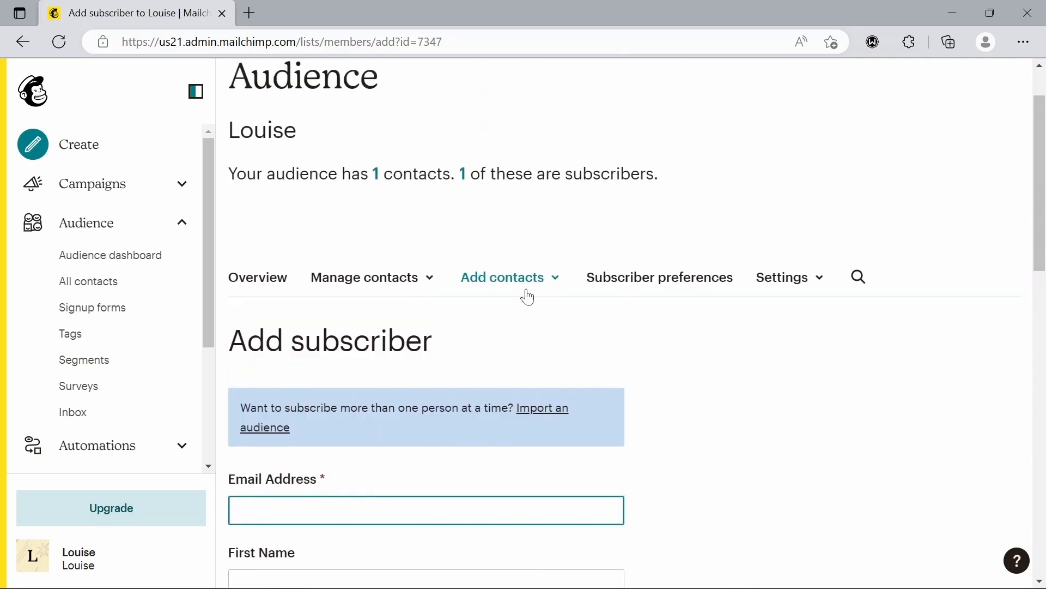
{"action": "left_click", "coordinate": [502, 277]}
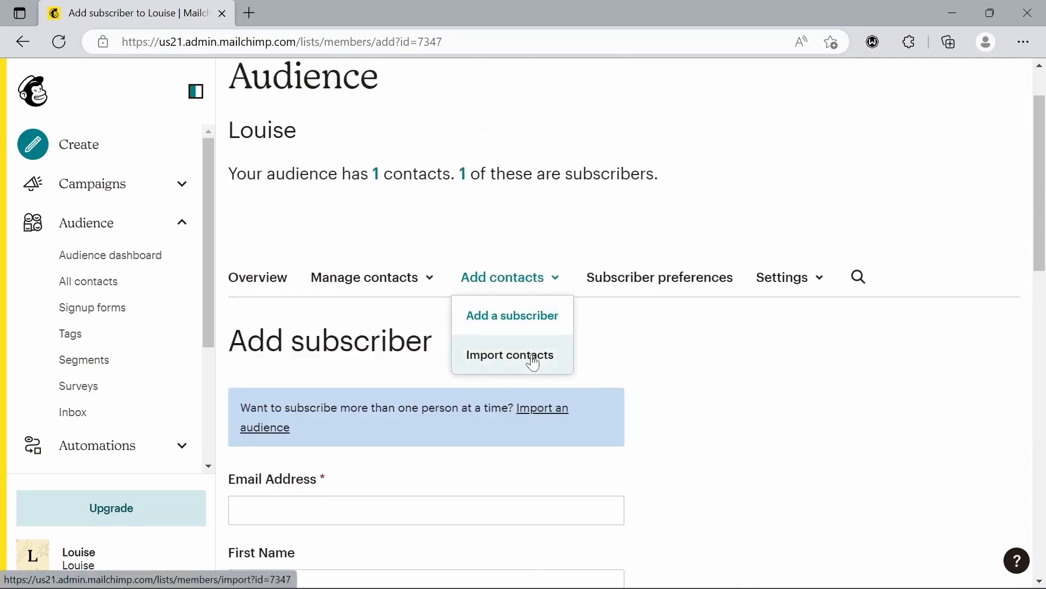
Import Nutshell-Example.csv, keep status Subscribed and continue to the tagging step
{"action": "left_click", "coordinate": [511, 354]}
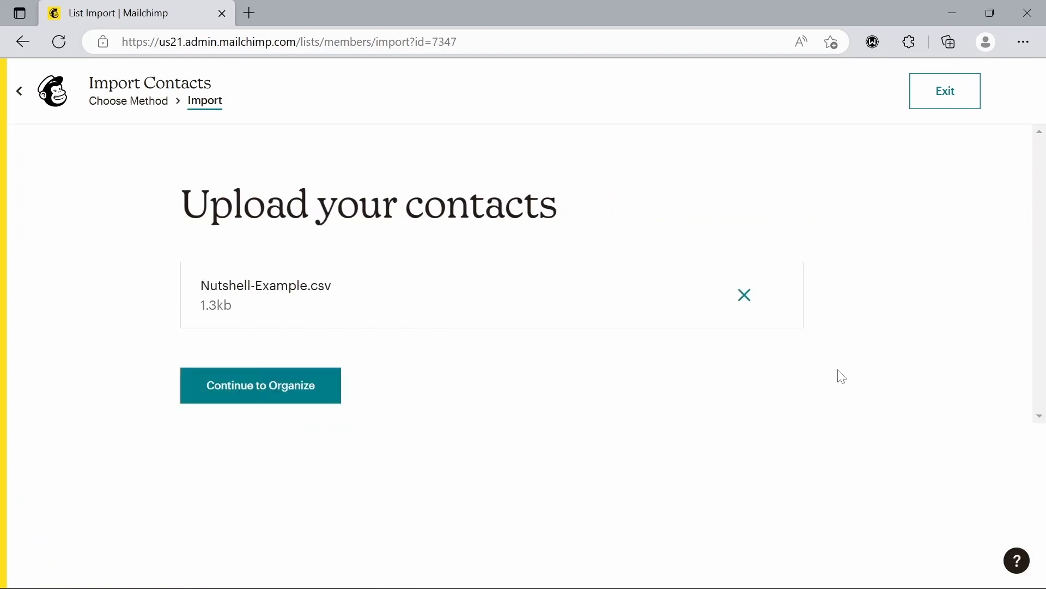
{"action": "mouse_move", "coordinate": [352, 308]}
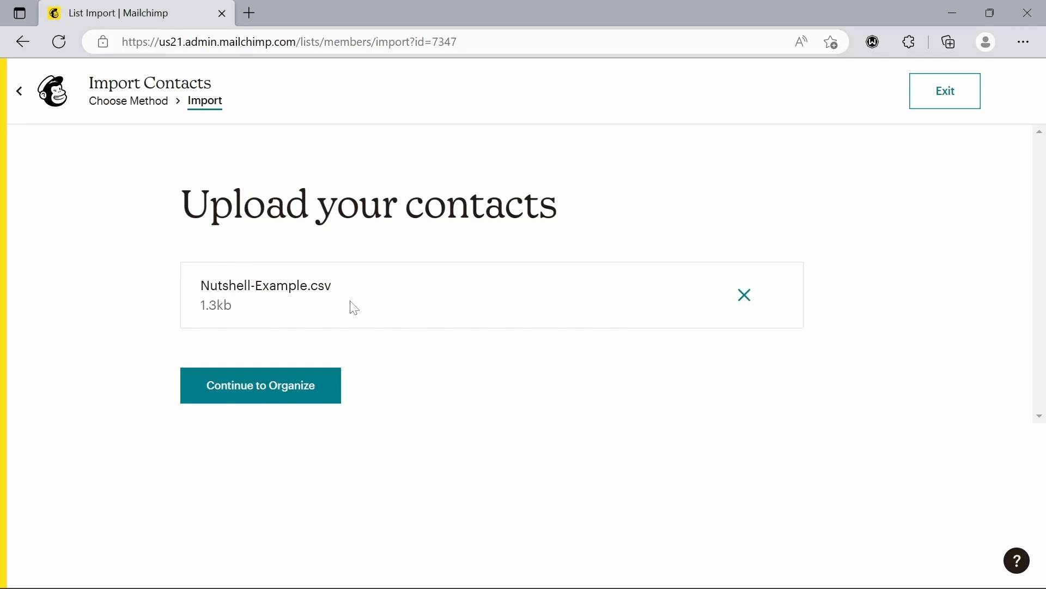
{"action": "mouse_move", "coordinate": [234, 271]}
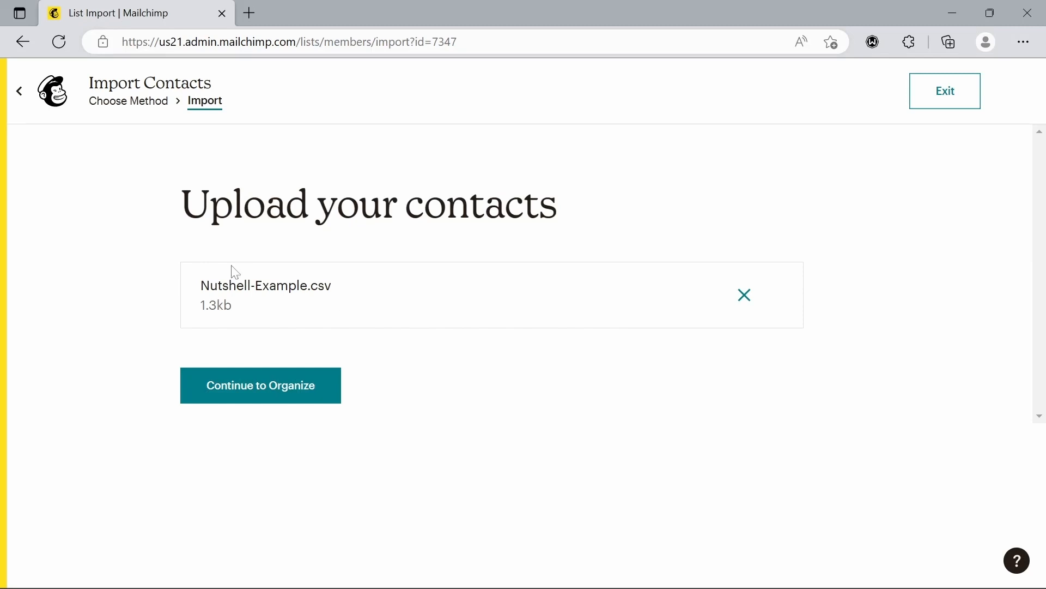
{"action": "mouse_move", "coordinate": [383, 283]}
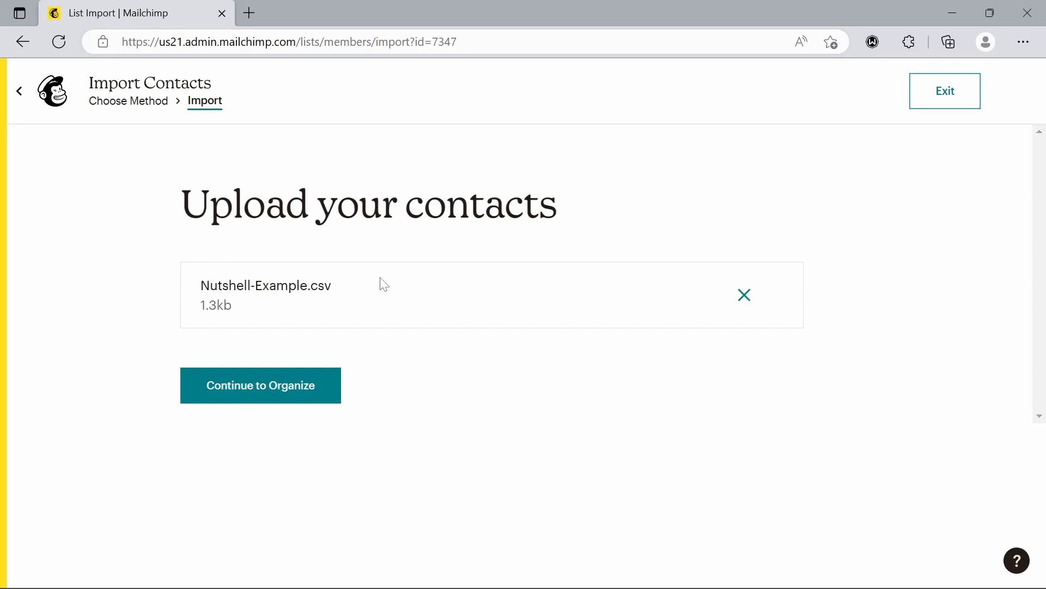
{"action": "left_click", "coordinate": [260, 385]}
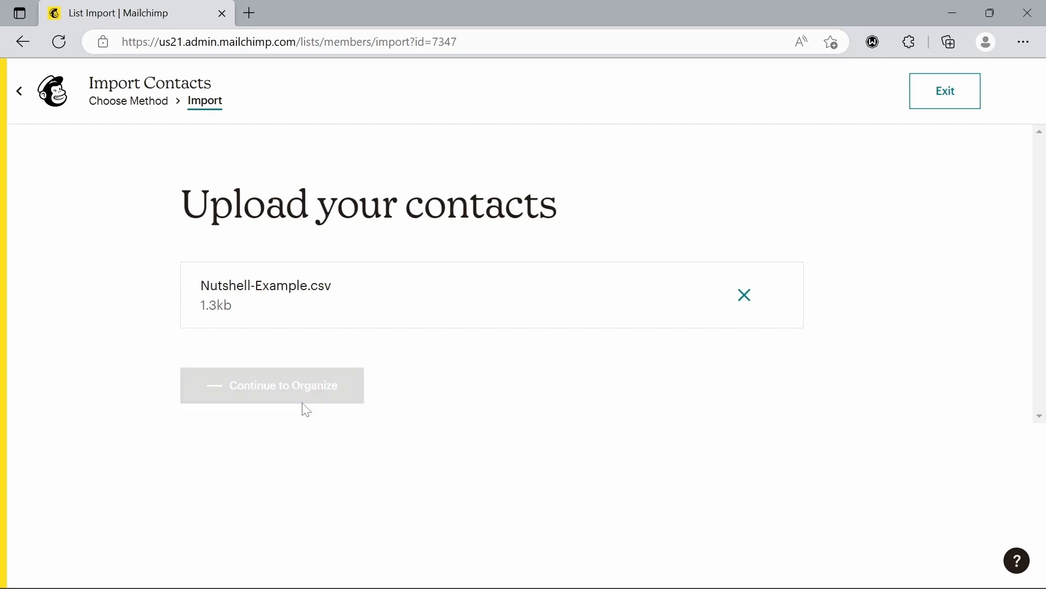
{"action": "left_click", "coordinate": [271, 385]}
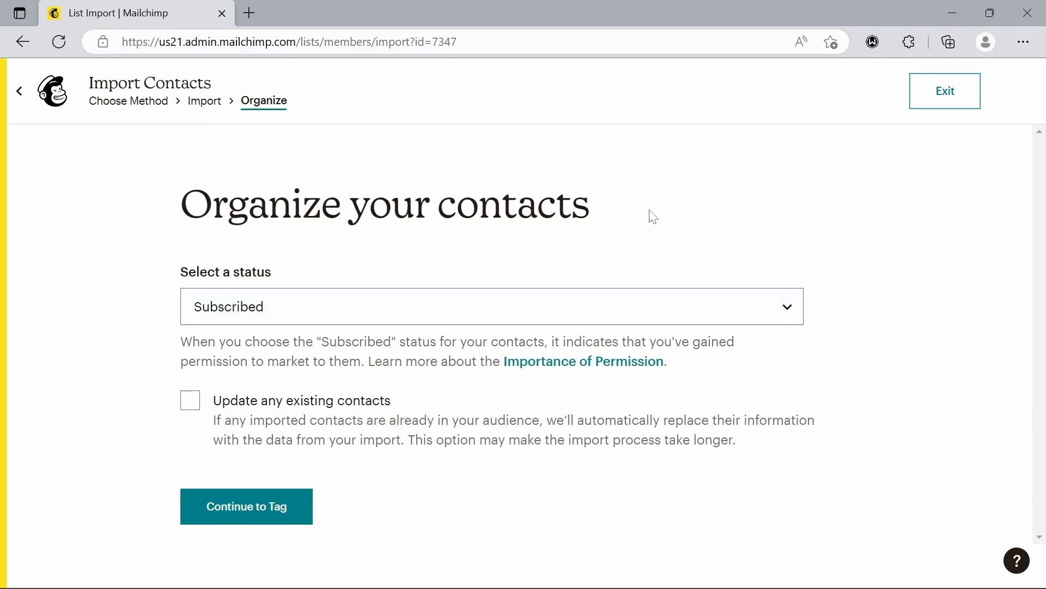
{"action": "left_click", "coordinate": [490, 307]}
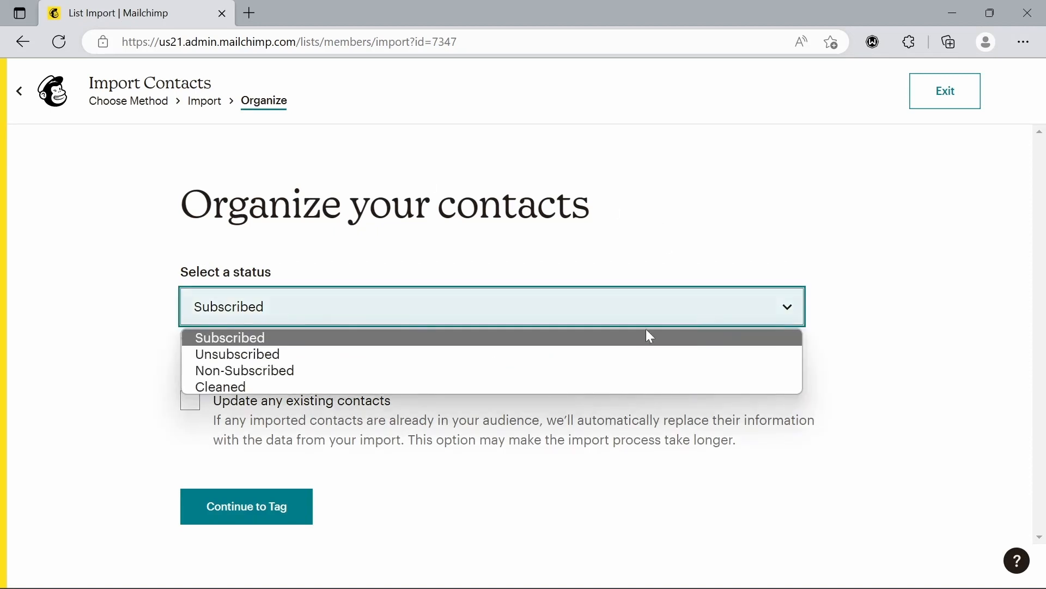
{"action": "left_click", "coordinate": [229, 336]}
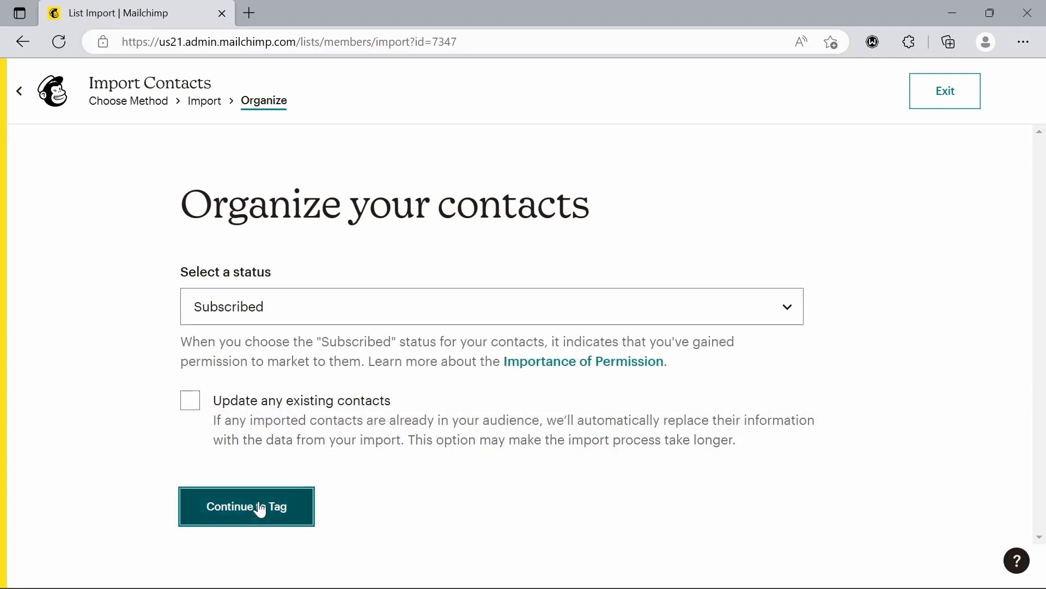
{"action": "left_click", "coordinate": [246, 506]}
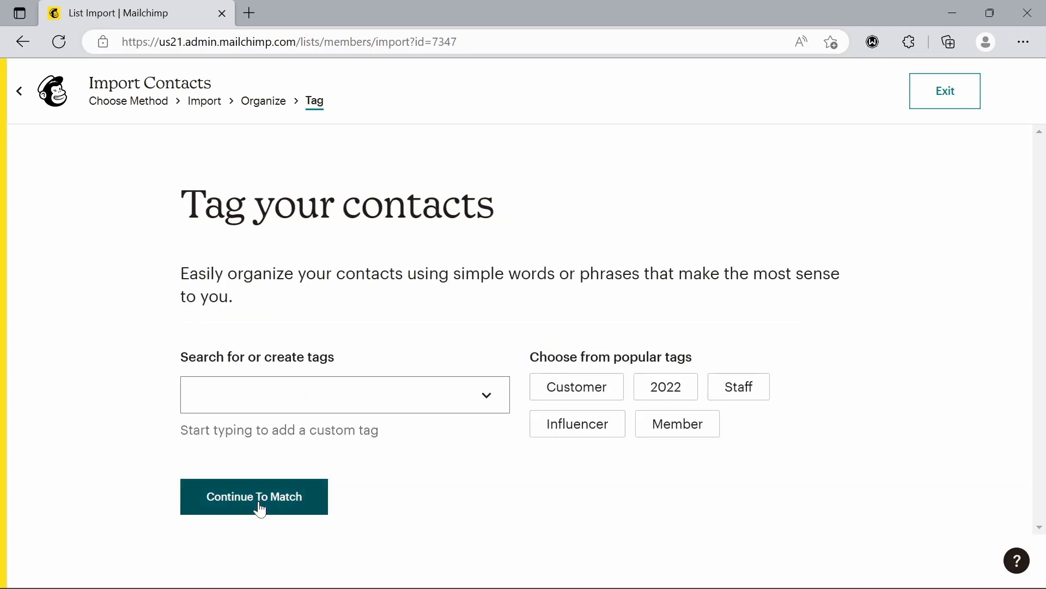
Skip tags, finalize column matching and complete the import of the 6 contacts
{"action": "left_click", "coordinate": [254, 496]}
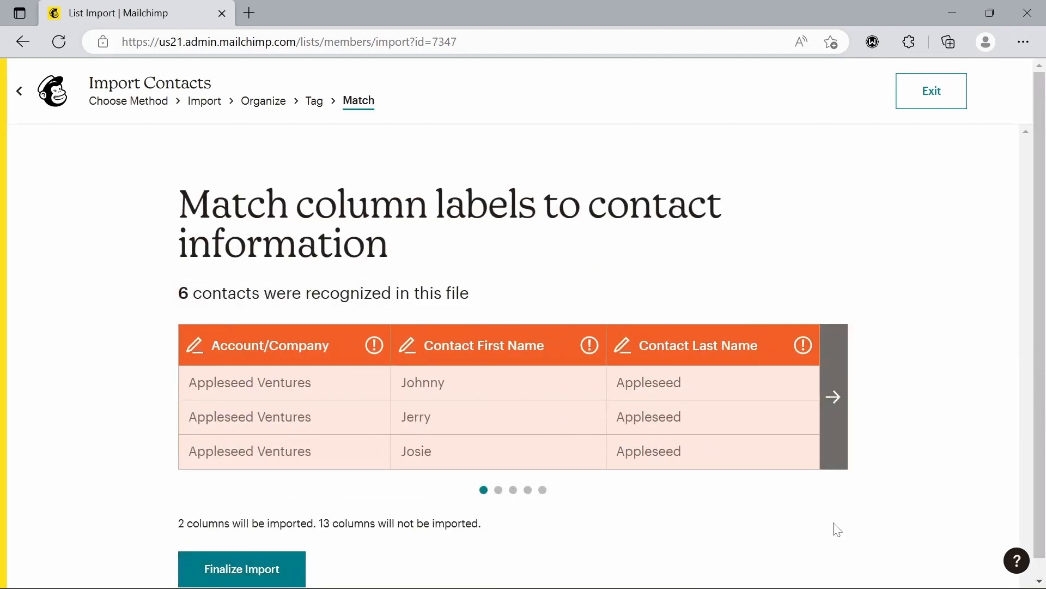
{"action": "scroll", "scroll_direction": "down", "scroll_amount": 3}
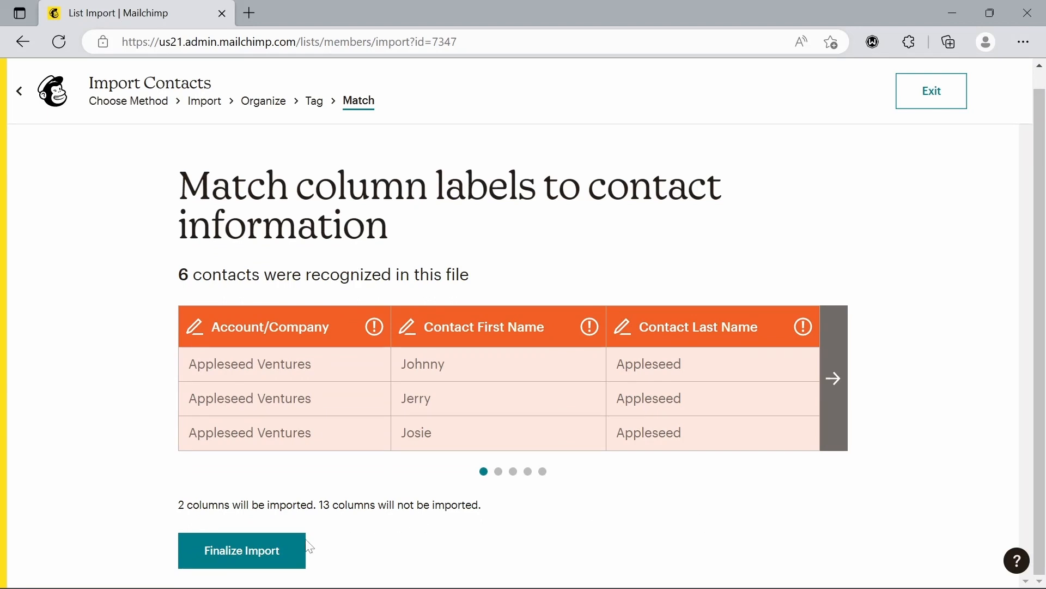
{"action": "left_click", "coordinate": [242, 549]}
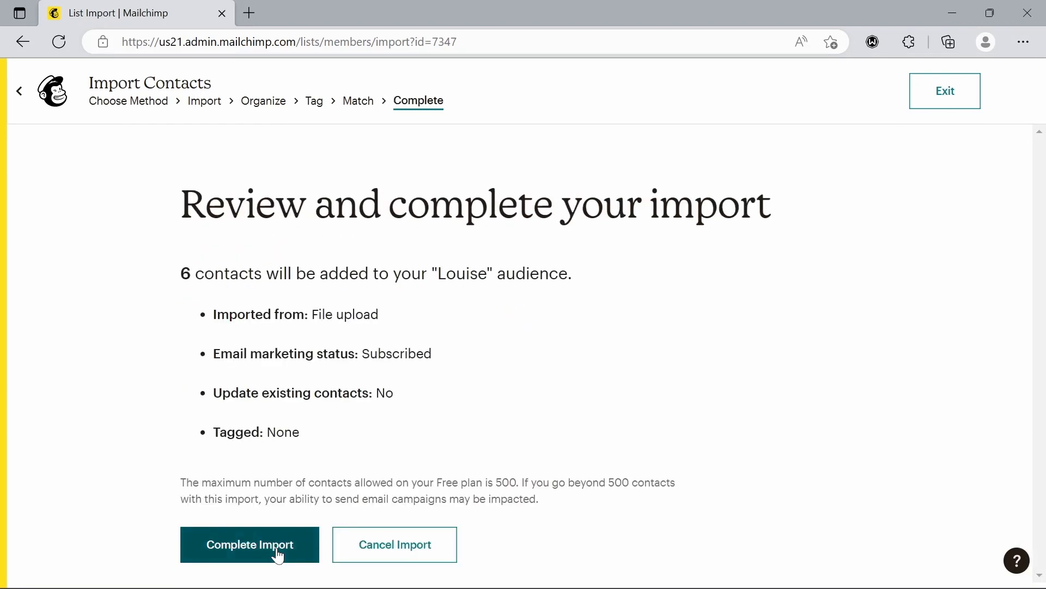
{"action": "left_click", "coordinate": [249, 543]}
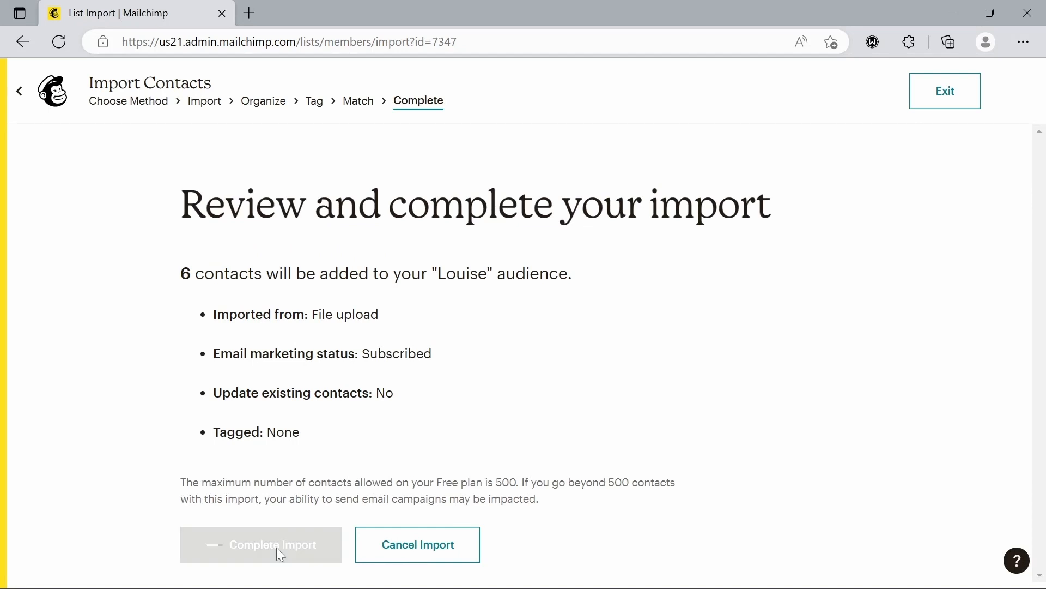
{"action": "left_click", "coordinate": [261, 544]}
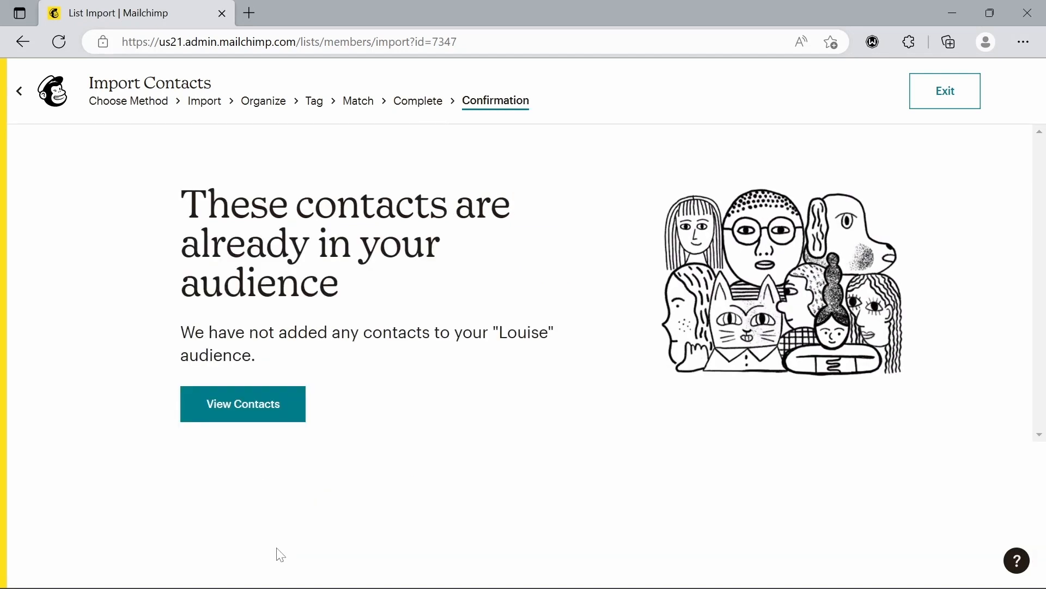
{"action": "left_click", "coordinate": [242, 403]}
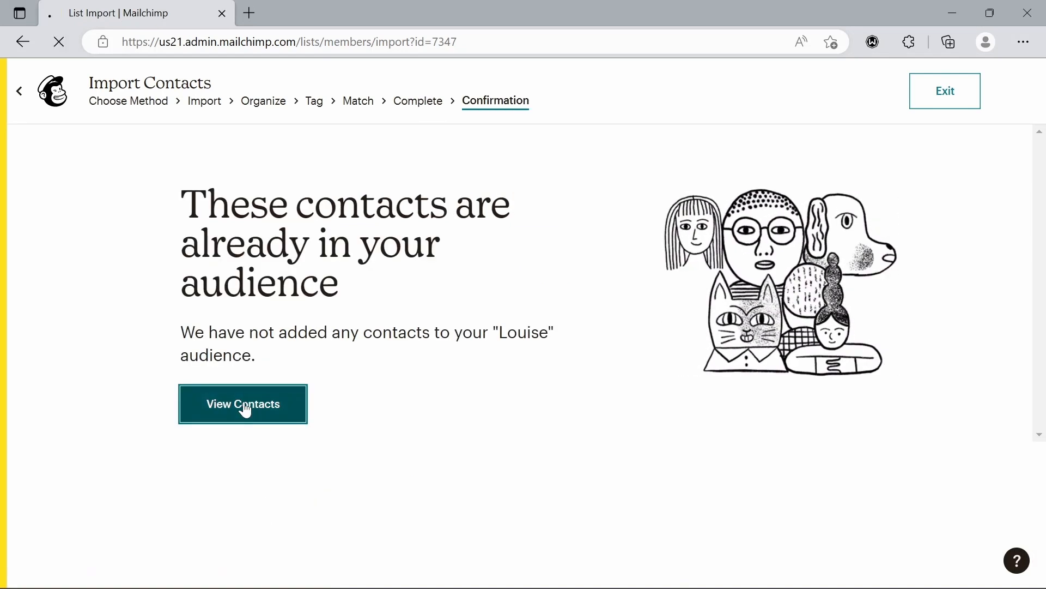
View Contacts to show the Louise audience list with 7 contacts
{"action": "left_click", "coordinate": [242, 404]}
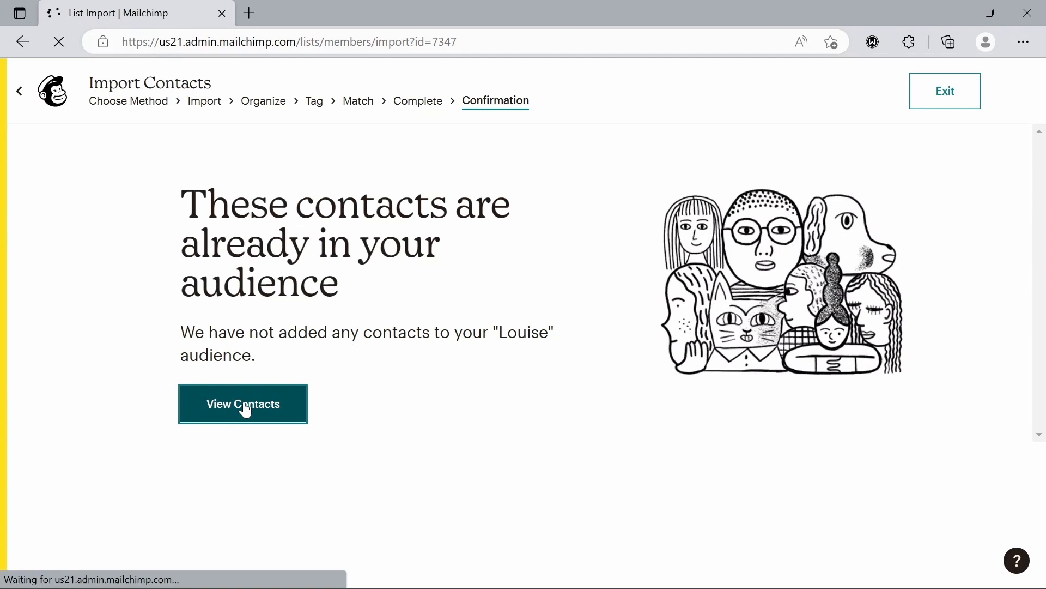
{"action": "left_click", "coordinate": [242, 403]}
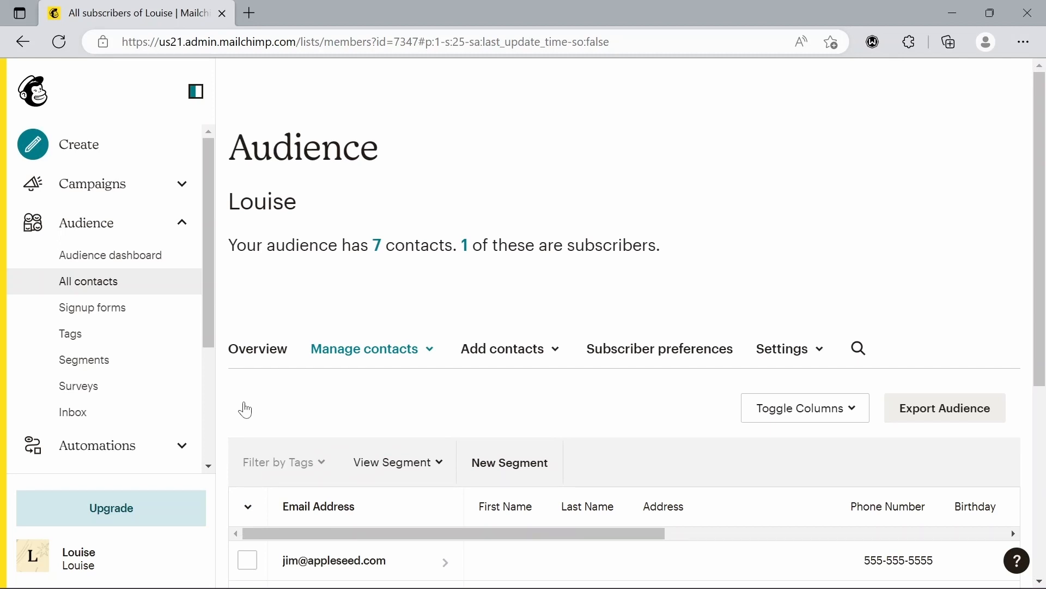
{"action": "mouse_move", "coordinate": [111, 189]}
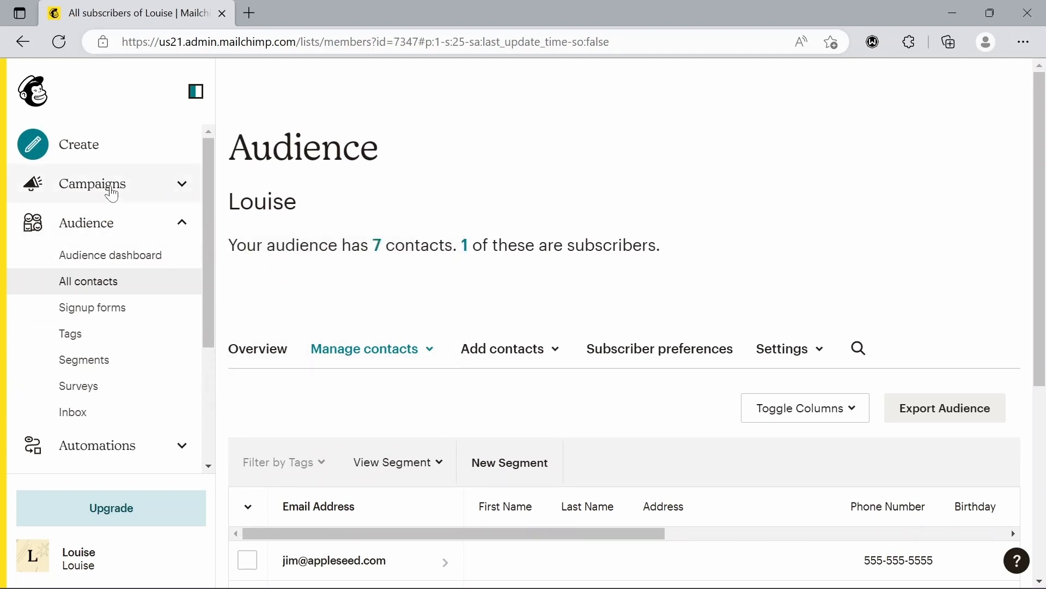
From Campaigns, create a new campaign as a Regular email and reach the builder chooser
{"action": "left_click", "coordinate": [92, 183]}
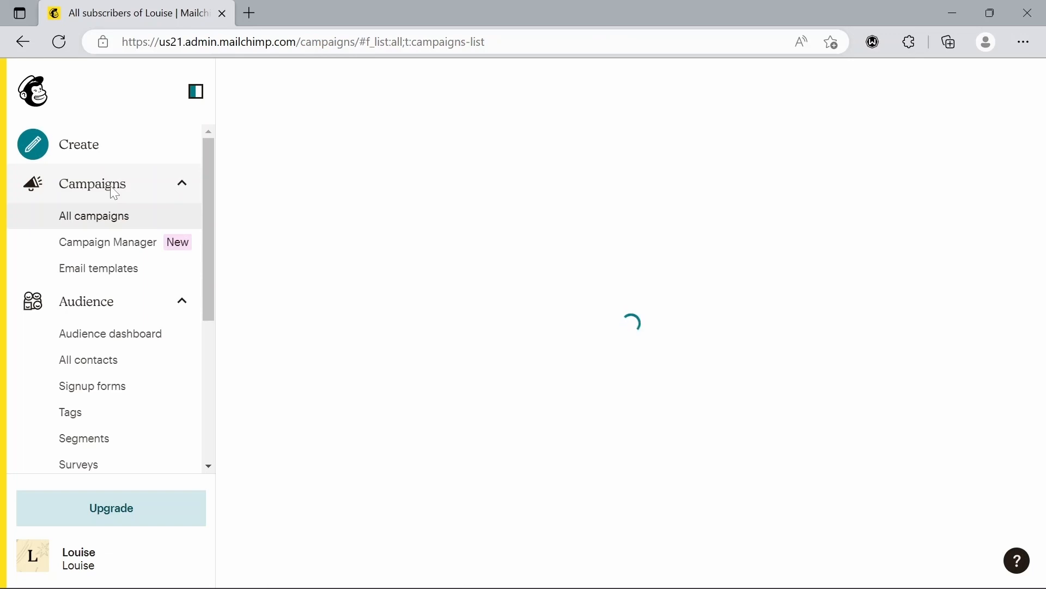
{"action": "left_click", "coordinate": [93, 216]}
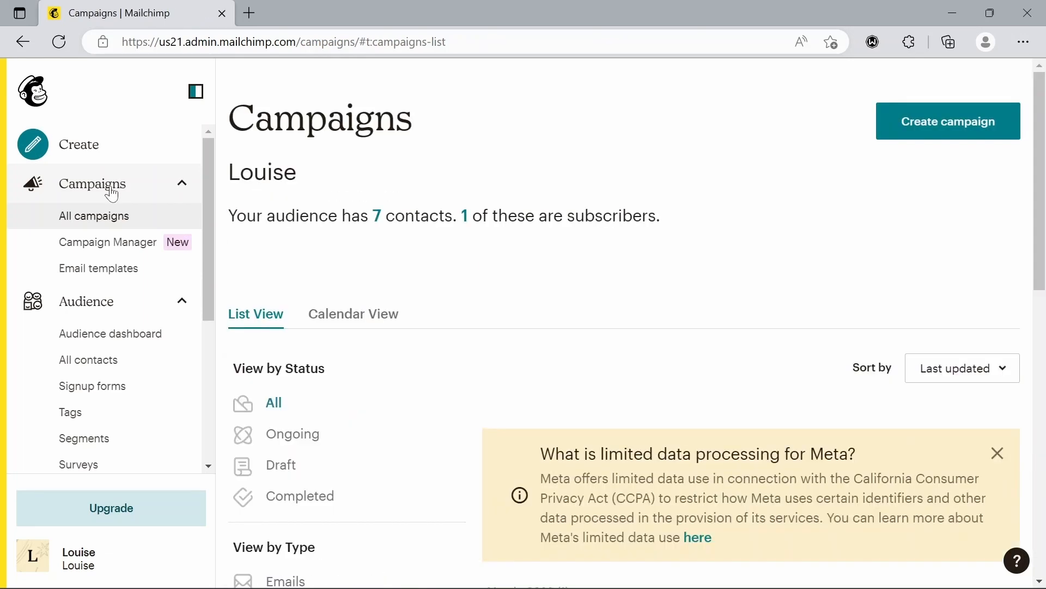
{"action": "mouse_move", "coordinate": [834, 146]}
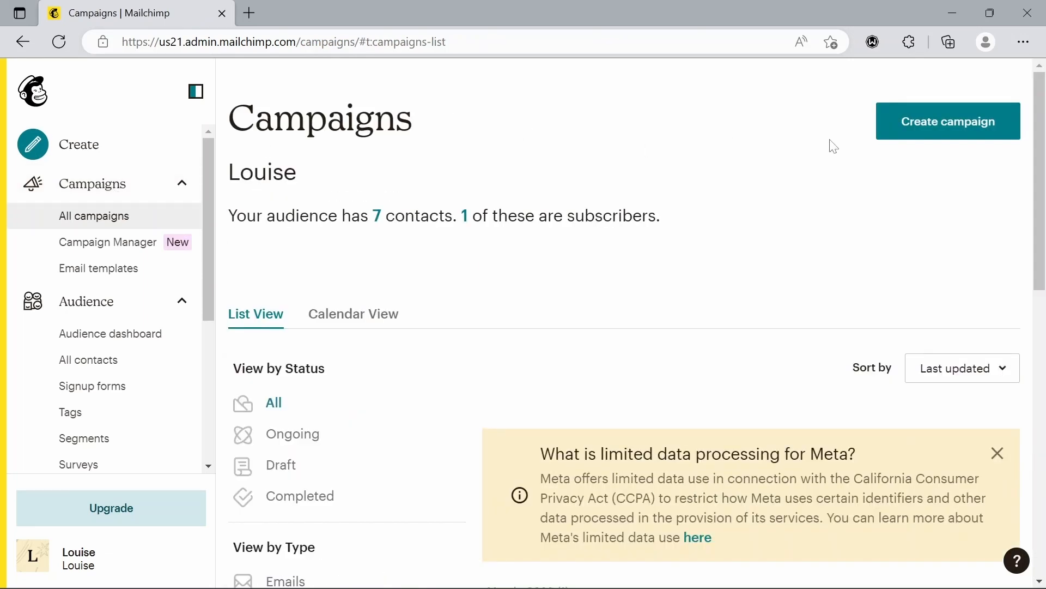
{"action": "left_click", "coordinate": [947, 121]}
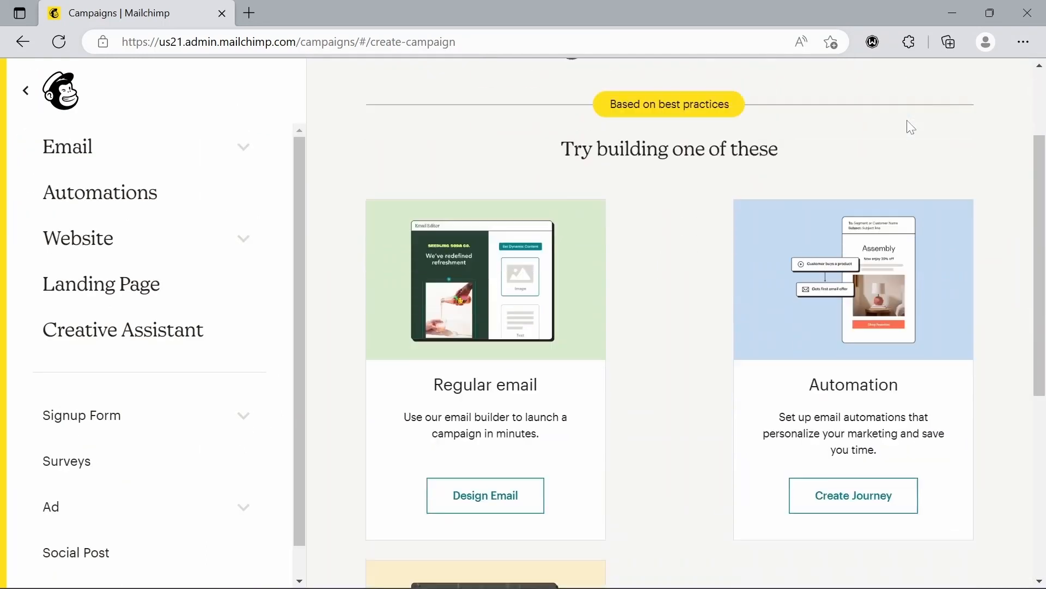
{"action": "scroll", "scroll_direction": "down", "scroll_amount": 3}
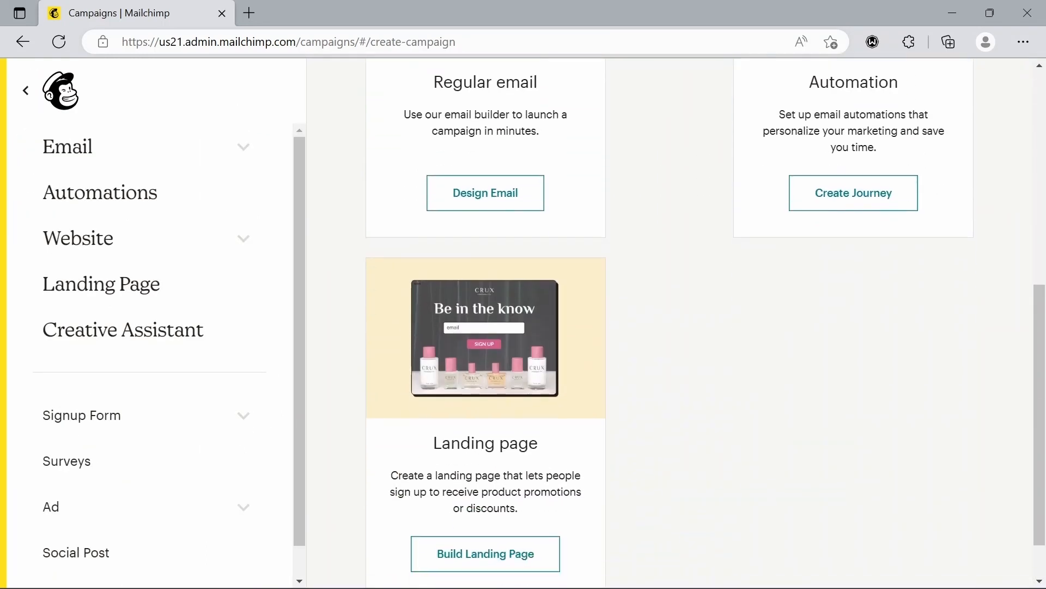
{"action": "scroll", "scroll_direction": "up", "scroll_amount": 3}
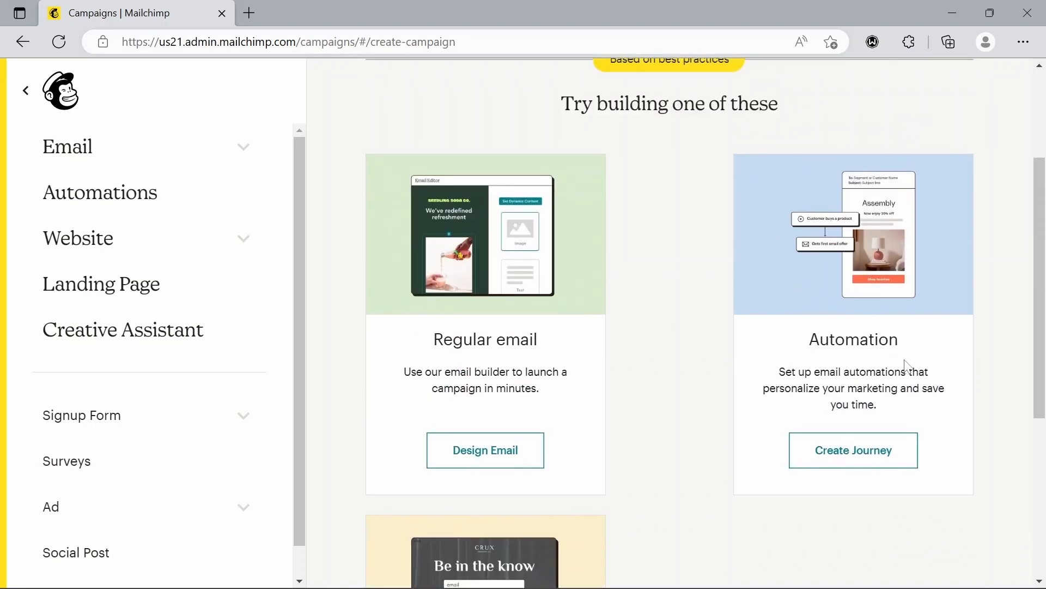
{"action": "mouse_move", "coordinate": [730, 318]}
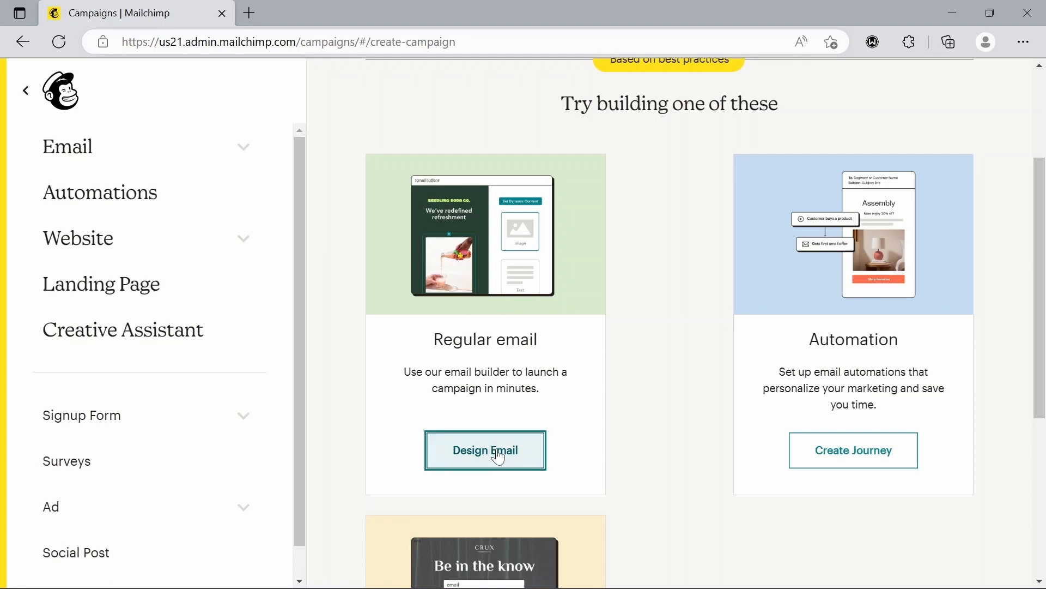
{"action": "left_click", "coordinate": [486, 450]}
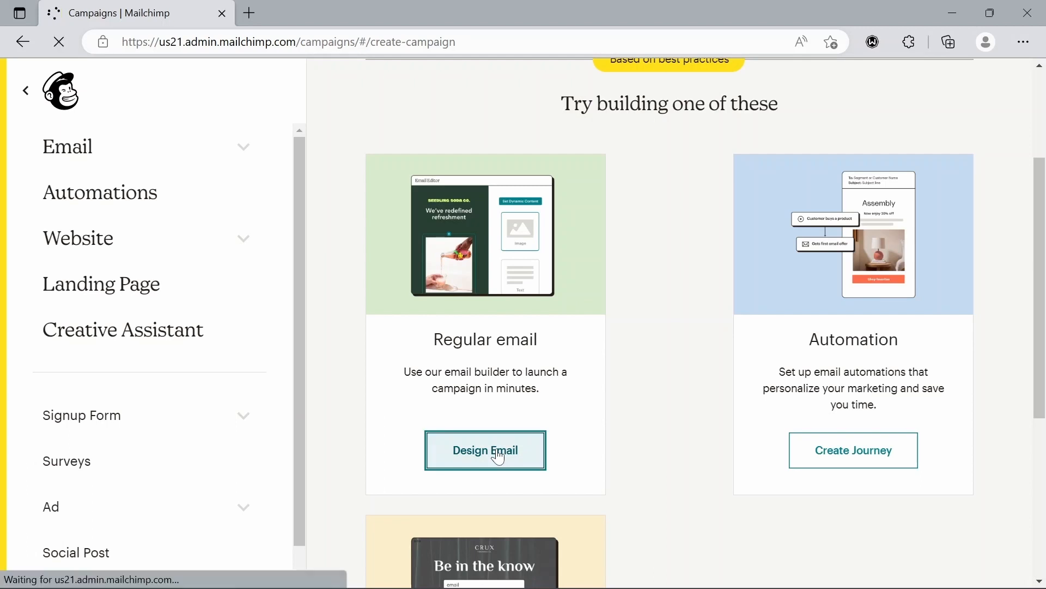
{"action": "left_click", "coordinate": [484, 450]}
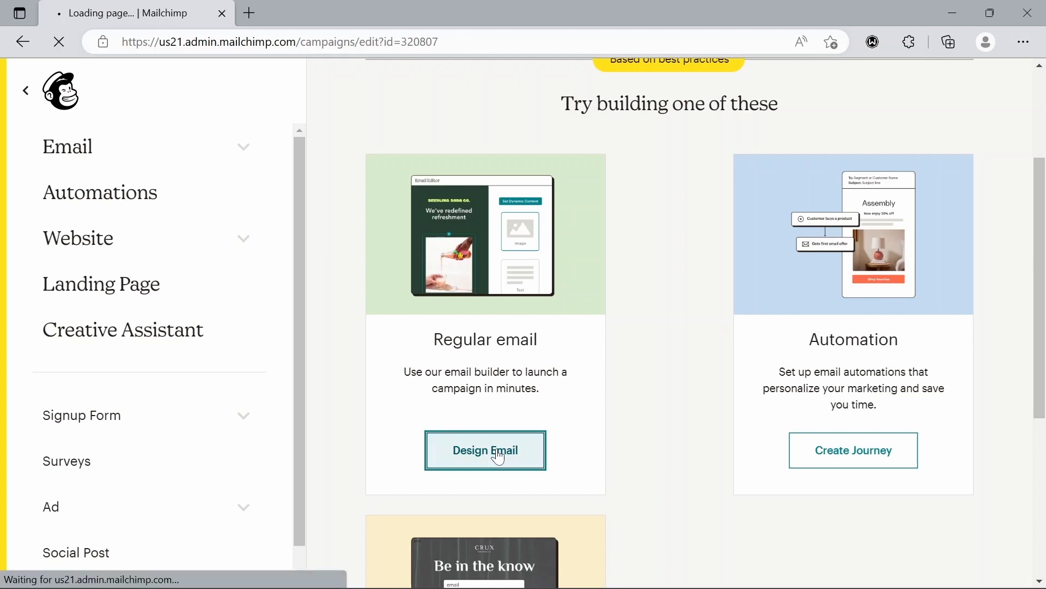
{"action": "left_click", "coordinate": [484, 450]}
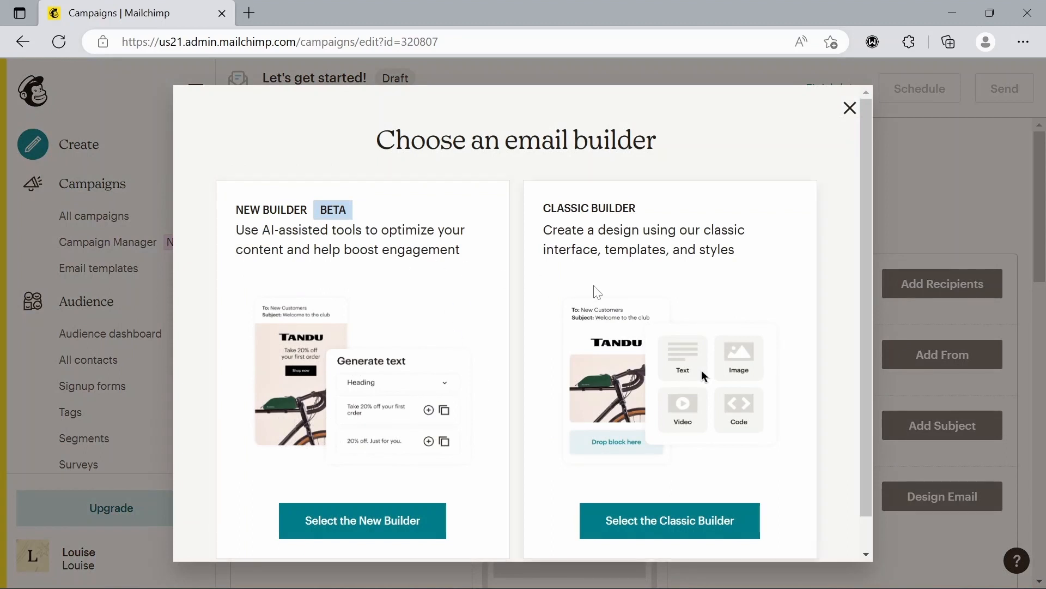
Select the Classic Builder to reach the template selection page
{"action": "left_click", "coordinate": [669, 521]}
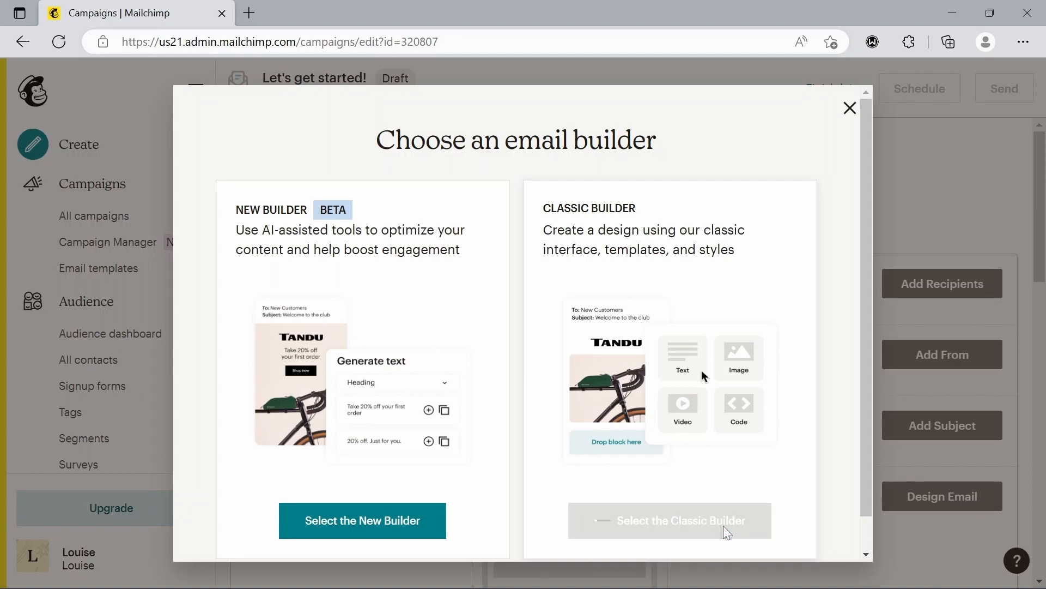
{"action": "left_click", "coordinate": [668, 520]}
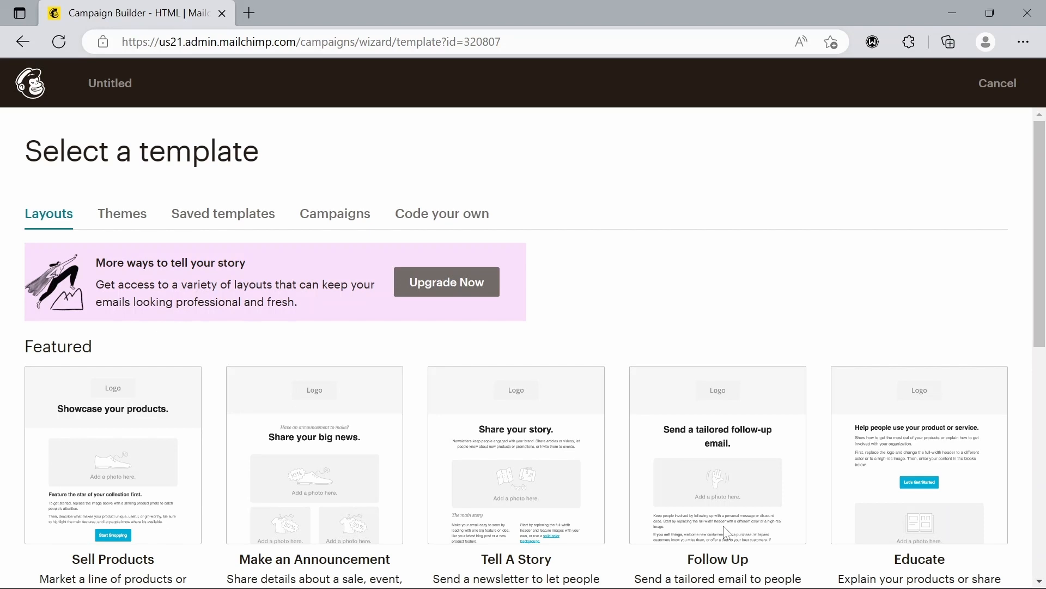
Browse the Themes and pick the Appointment Reminder theme for the email
{"action": "scroll", "scroll_direction": "down", "scroll_amount": 3}
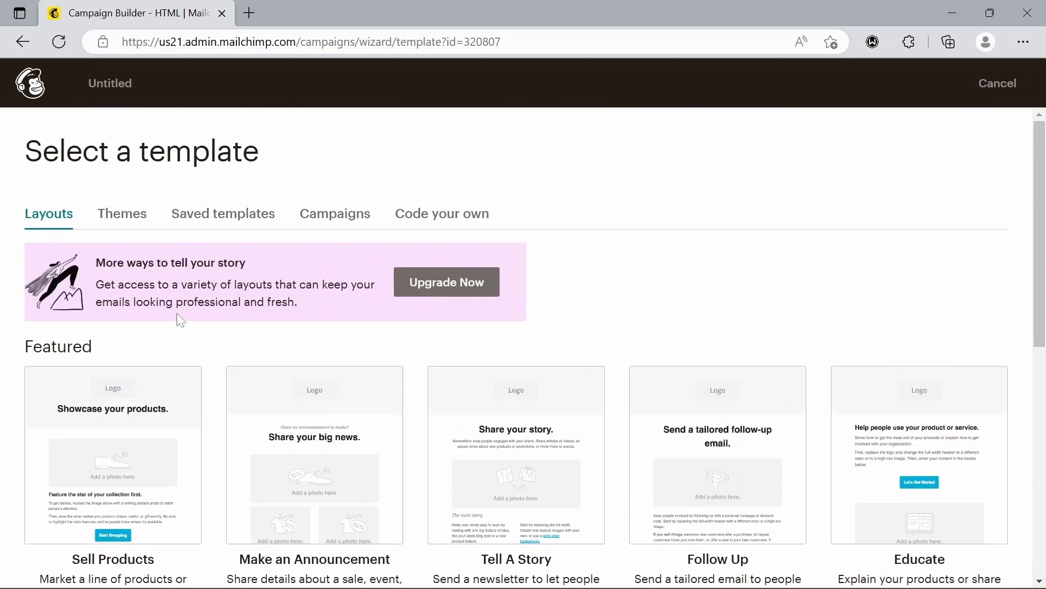
{"action": "left_click", "coordinate": [122, 214]}
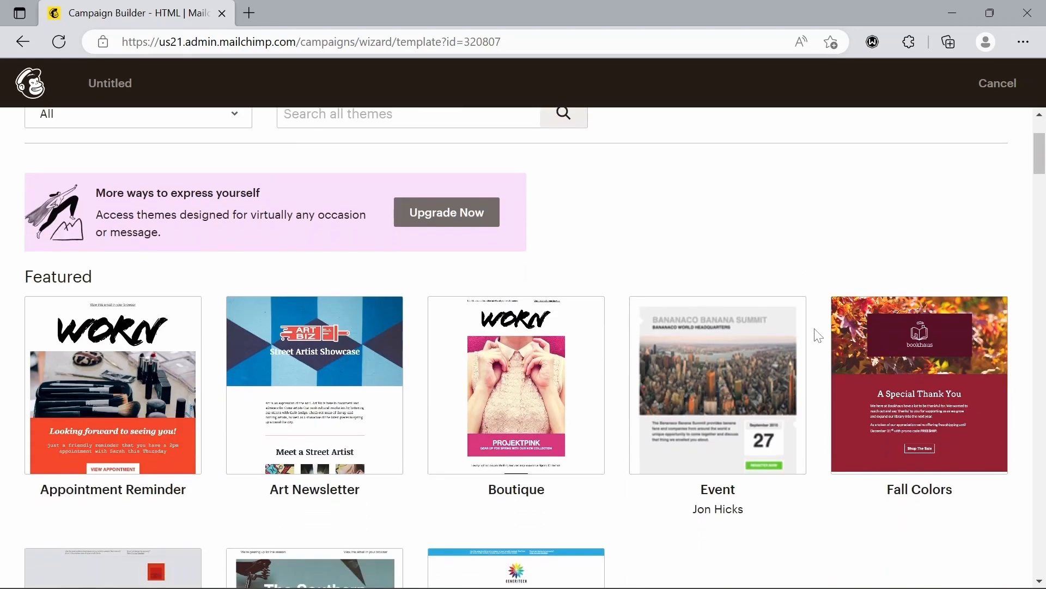
{"action": "scroll", "scroll_direction": "down", "scroll_amount": 3}
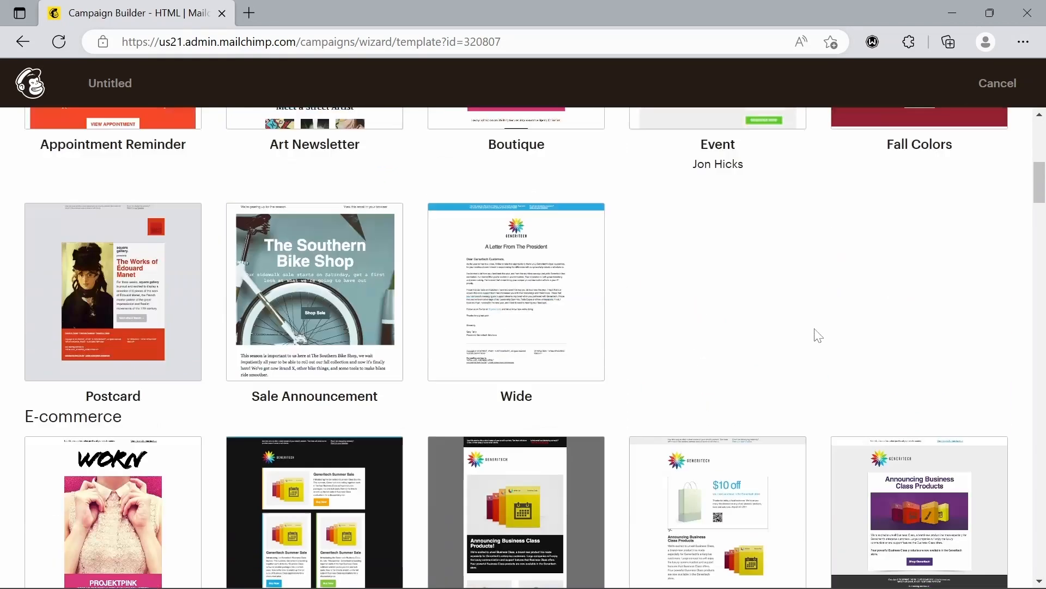
{"action": "scroll", "scroll_direction": "down", "scroll_amount": 3}
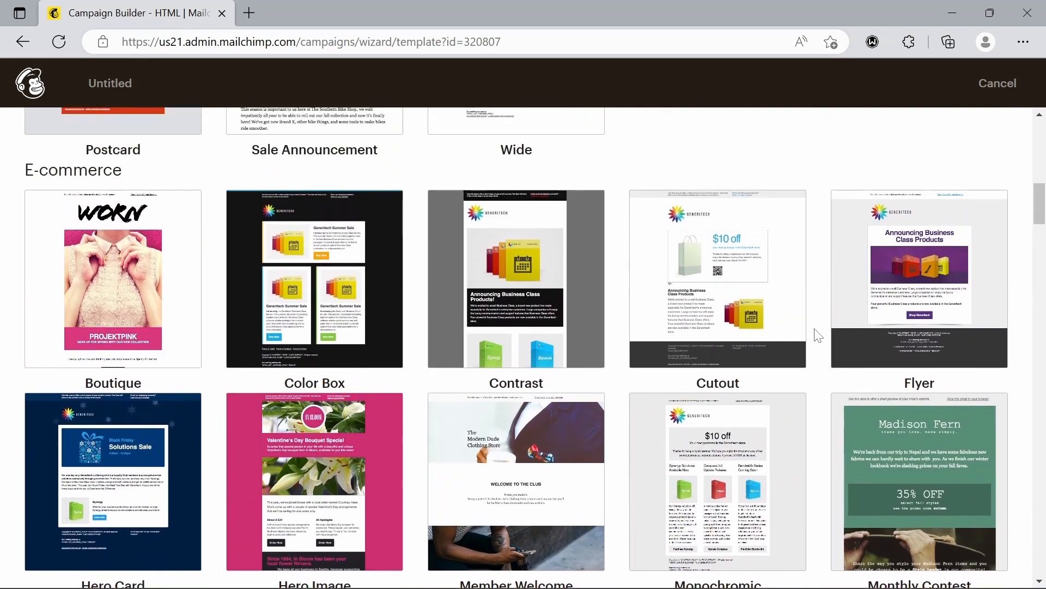
{"action": "scroll", "scroll_direction": "up", "scroll_amount": 3}
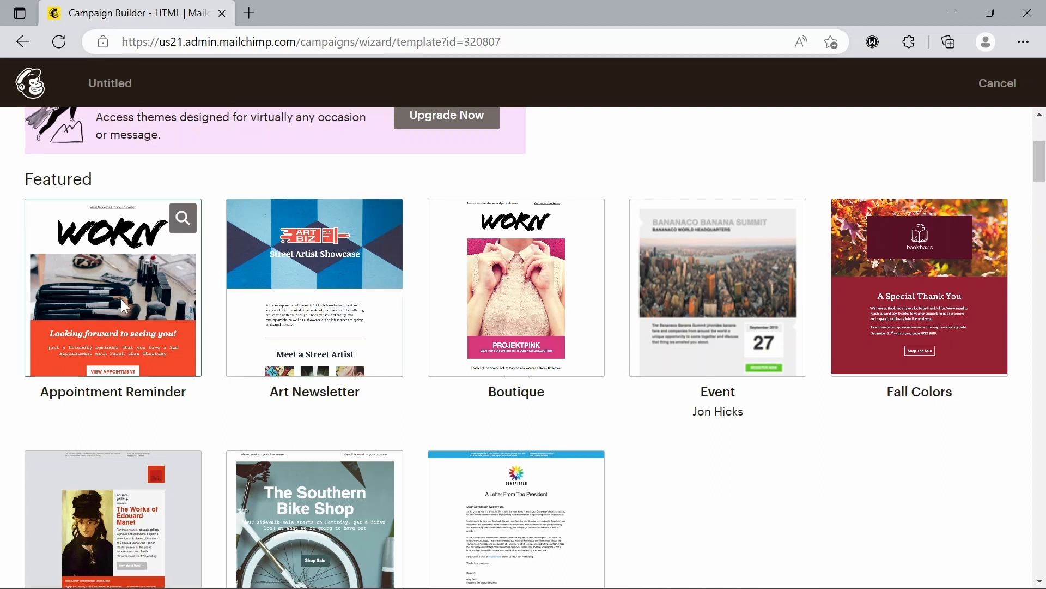
{"action": "left_click", "coordinate": [112, 287]}
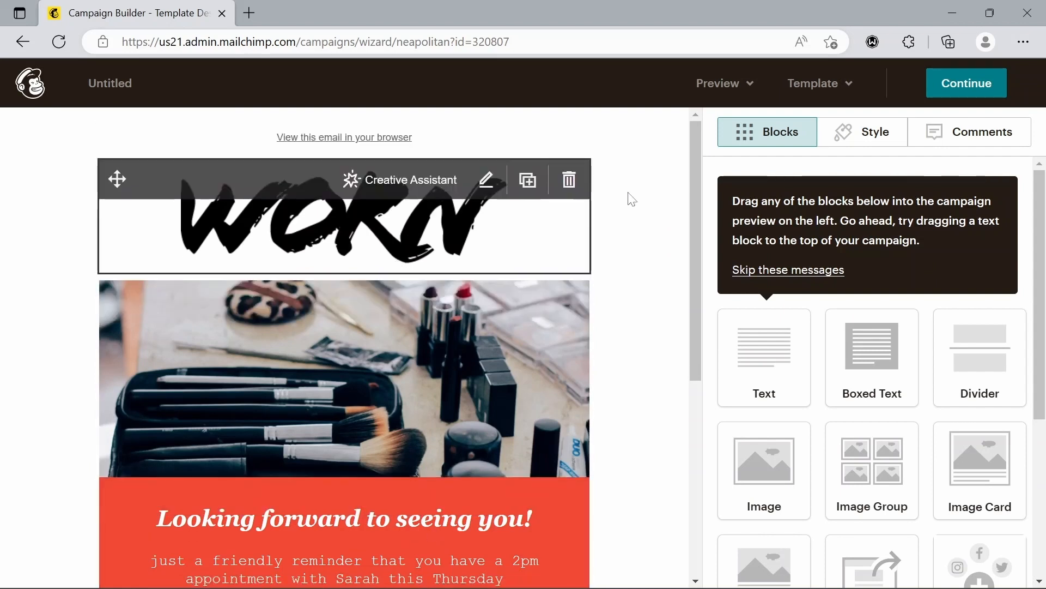
Select the WORN logo block and trigger Replace in its Image settings
{"action": "left_click", "coordinate": [343, 220]}
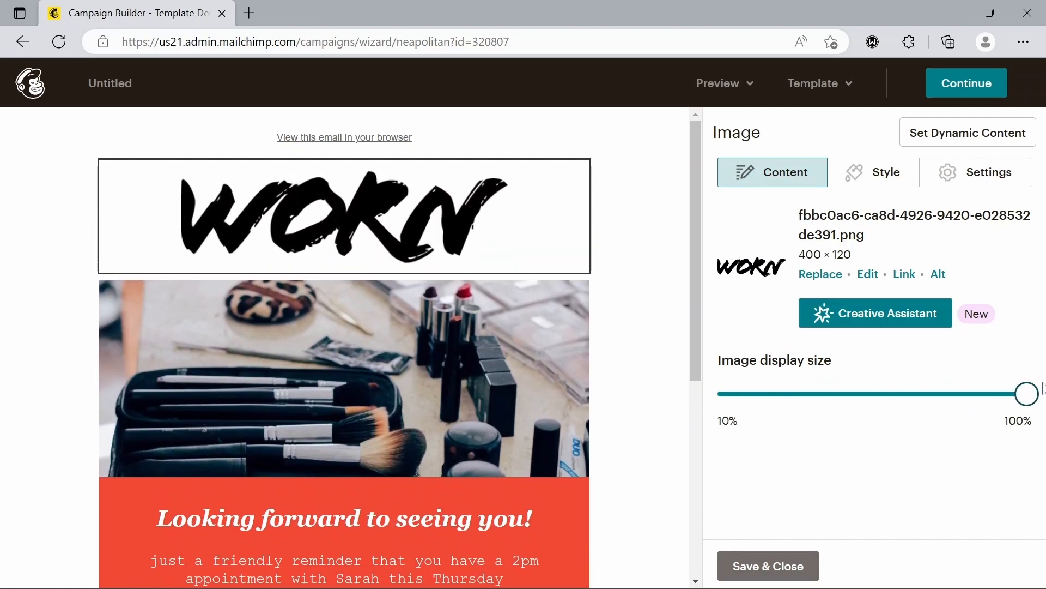
{"action": "left_click", "coordinate": [819, 273]}
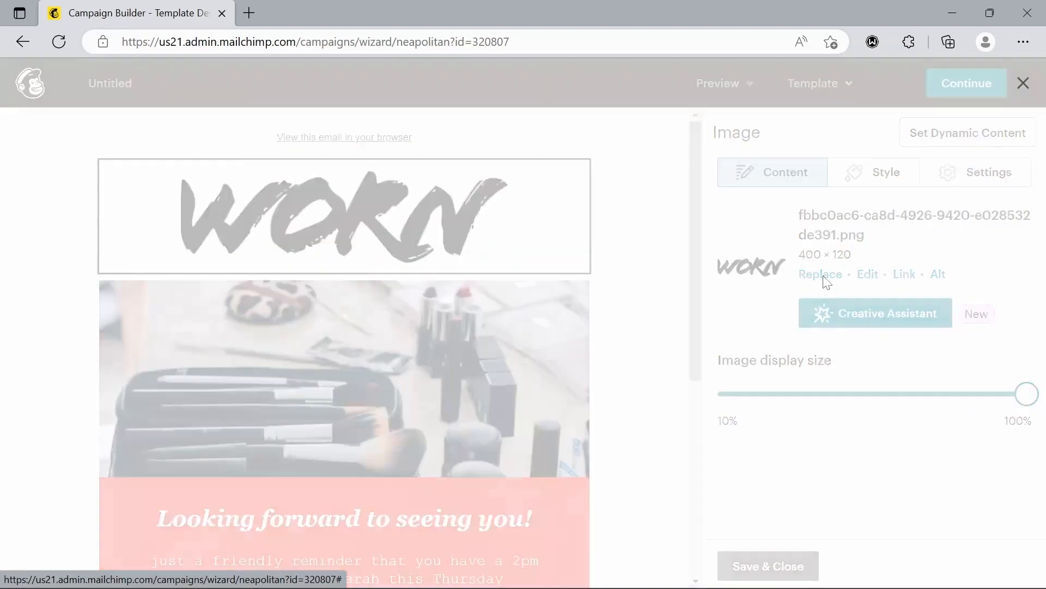
Insert the Good Morning I love you GIF from Giphy in place of the logo
{"action": "left_click", "coordinate": [819, 274]}
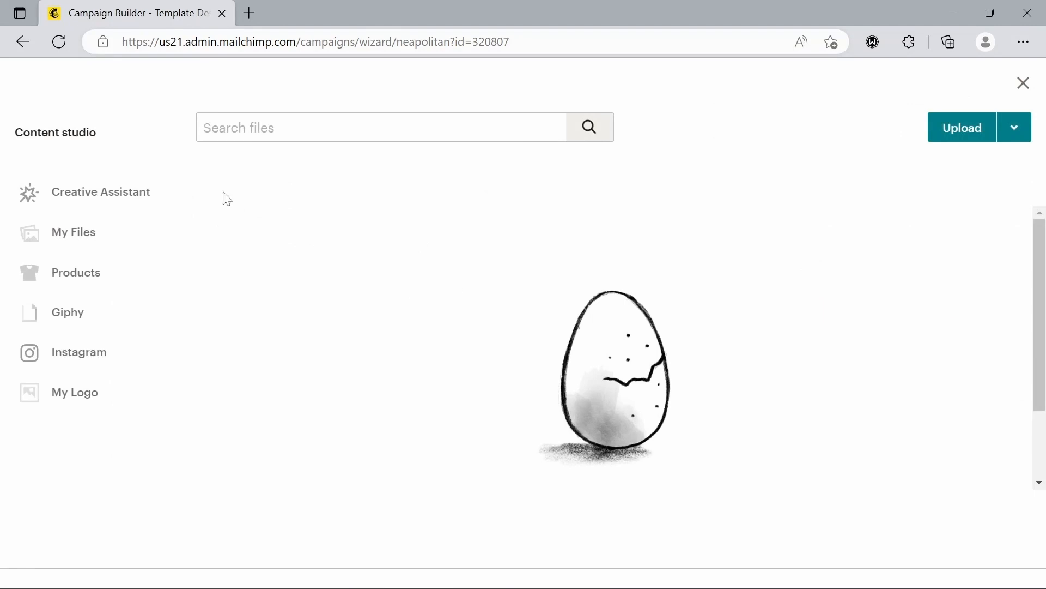
{"action": "mouse_move", "coordinate": [73, 232]}
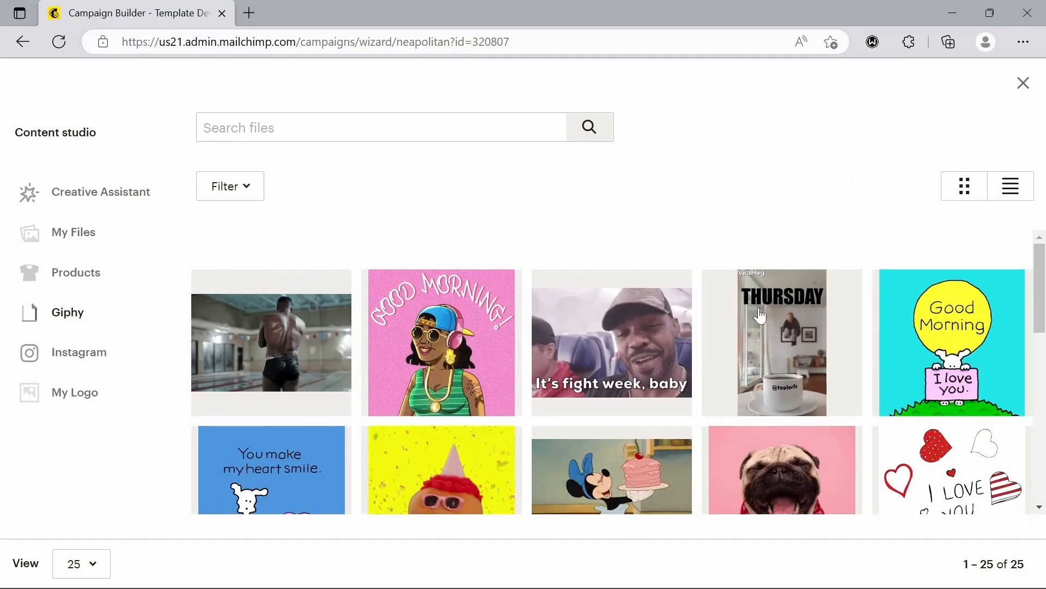
{"action": "left_click", "coordinate": [953, 342]}
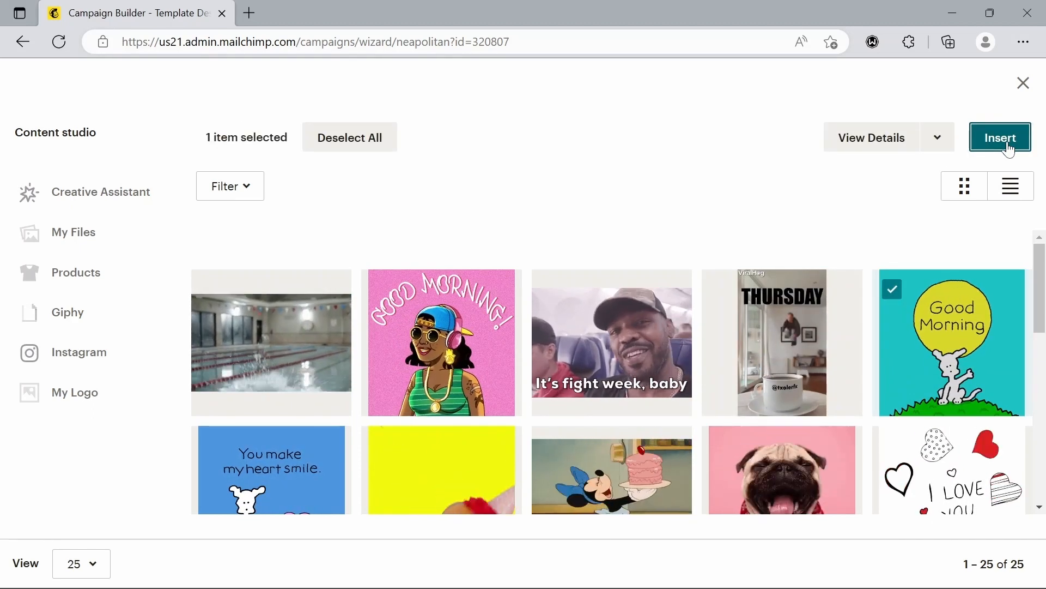
{"action": "left_click", "coordinate": [1000, 137]}
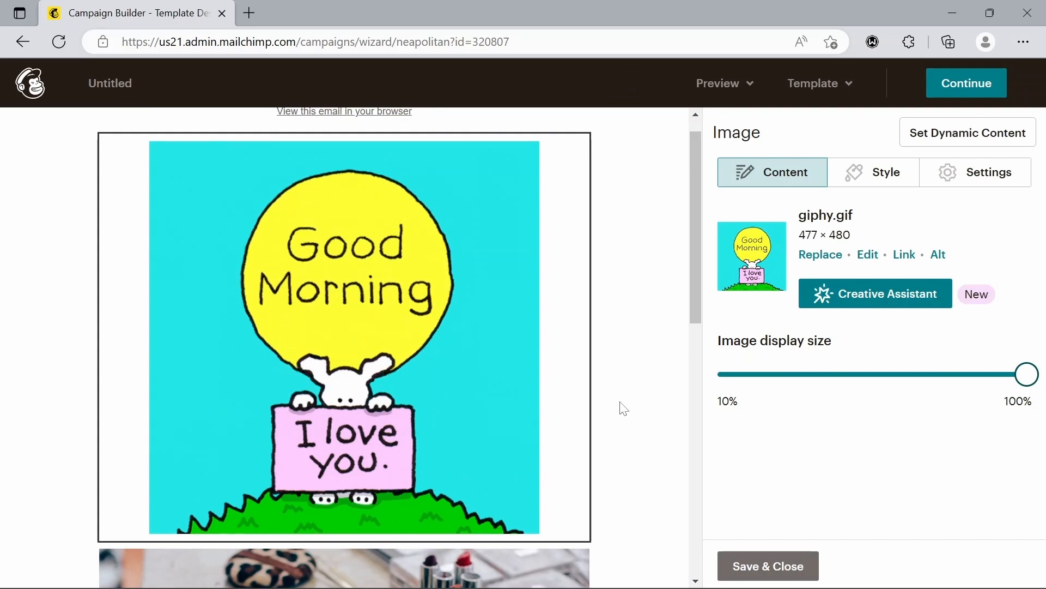
Drag the Image display size slider left to shrink the GIF logo to a small size
{"action": "left_click_drag", "start_coordinate": [1027, 373], "coordinate": [958, 374]}
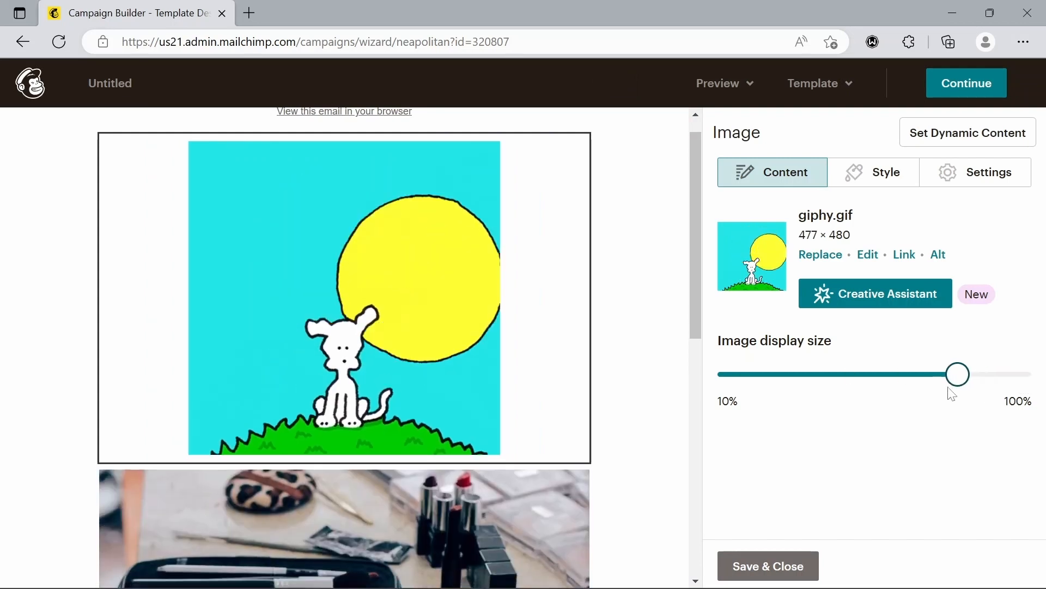
{"action": "left_click_drag", "start_coordinate": [958, 374], "coordinate": [805, 374]}
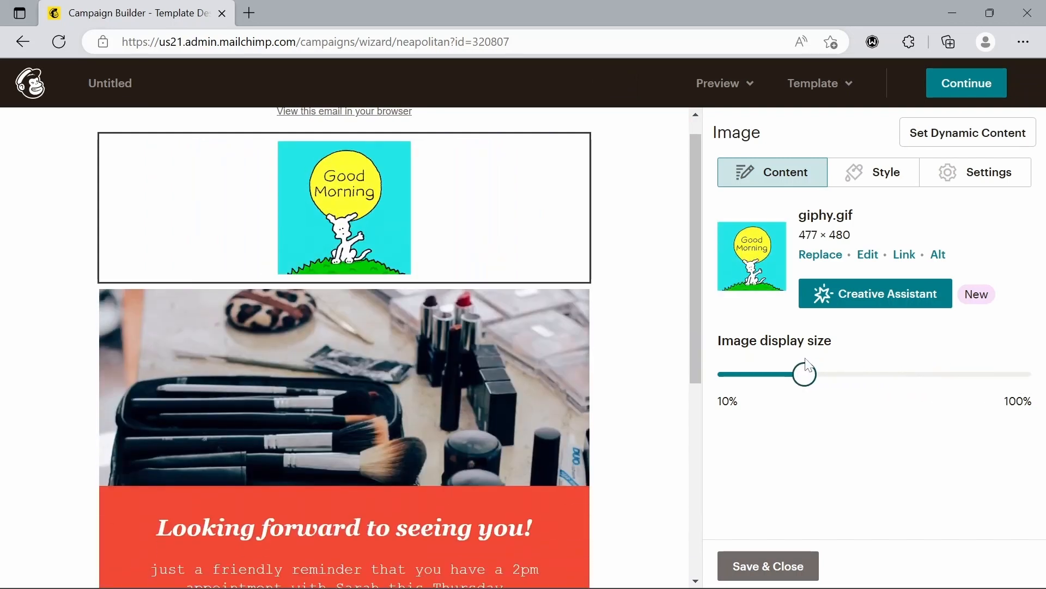
{"action": "left_click_drag", "start_coordinate": [805, 374], "coordinate": [782, 373]}
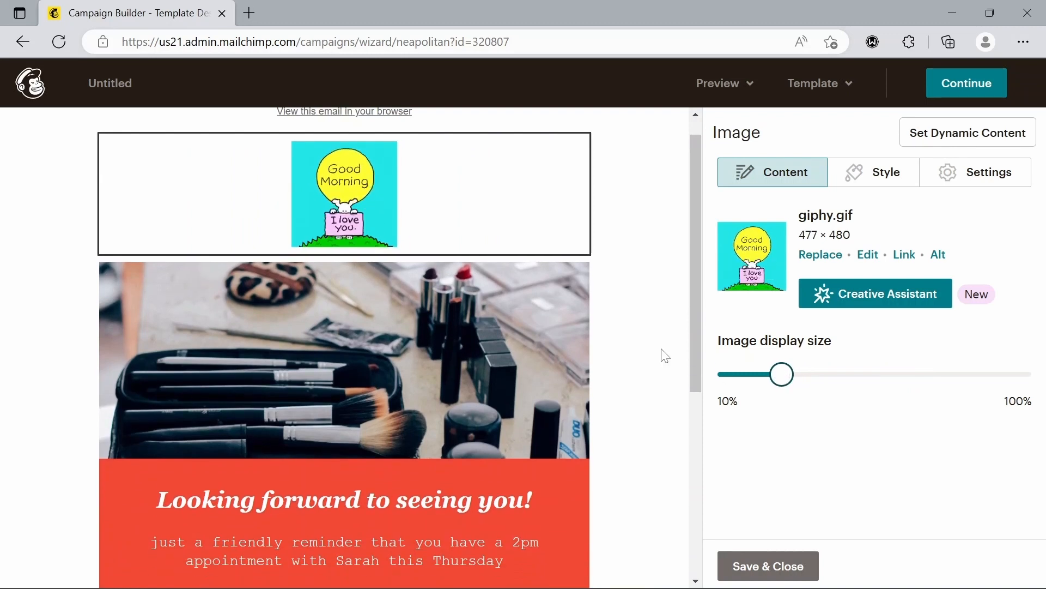
{"action": "scroll", "scroll_direction": "down", "scroll_amount": 3}
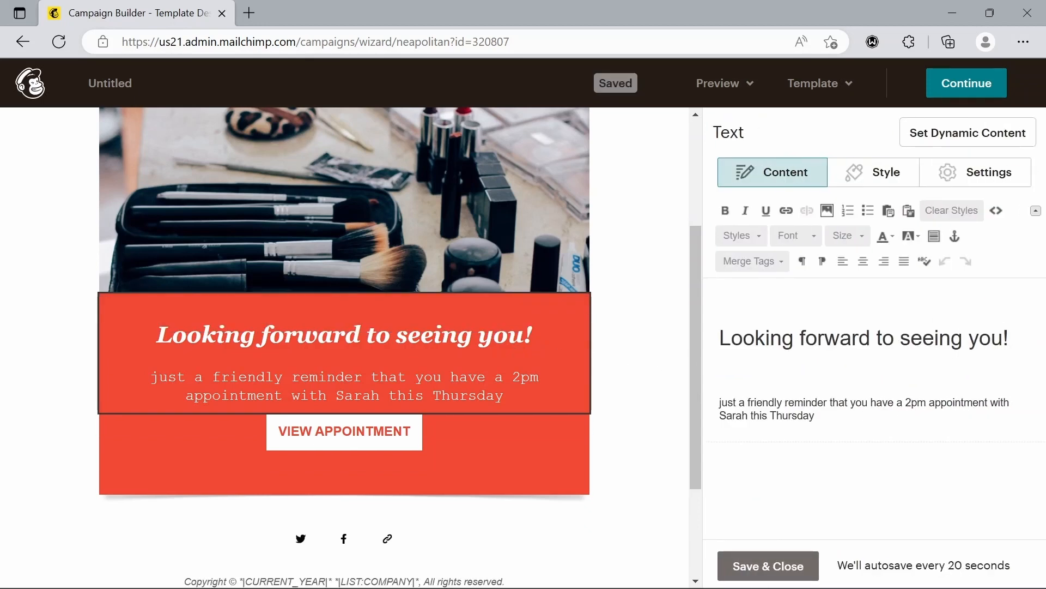
Nudge a block in the design, then continue past the design step
{"action": "left_click_drag", "start_coordinate": [868, 402], "coordinate": [813, 415]}
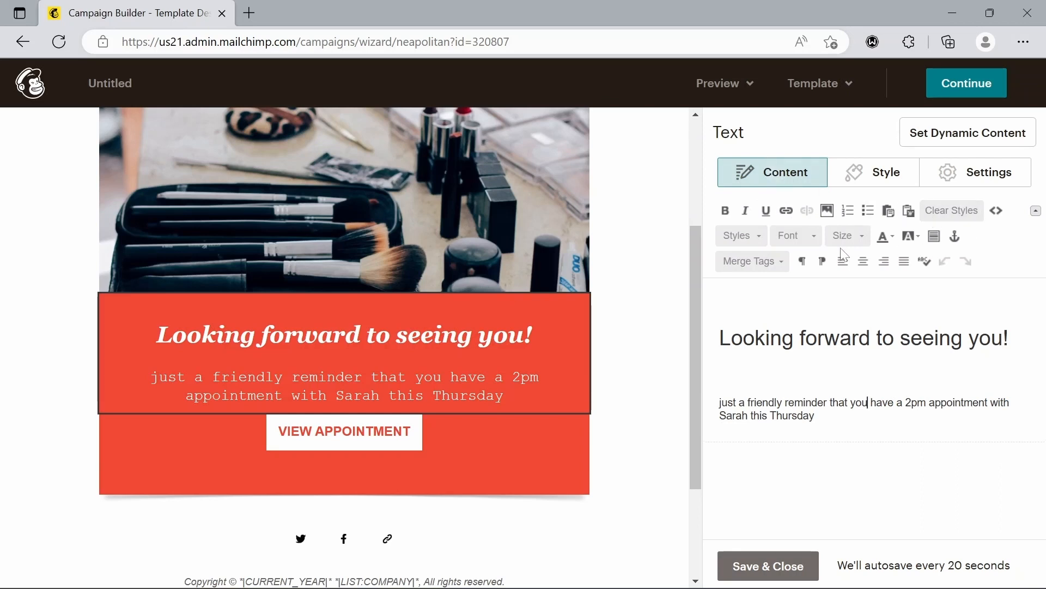
{"action": "mouse_move", "coordinate": [651, 328]}
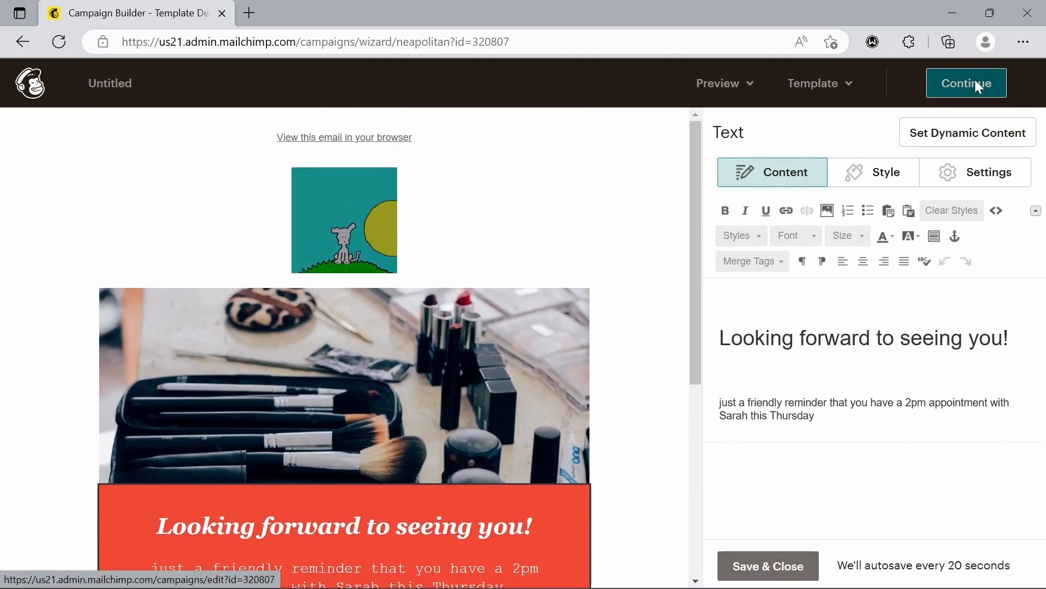
{"action": "left_click", "coordinate": [965, 83]}
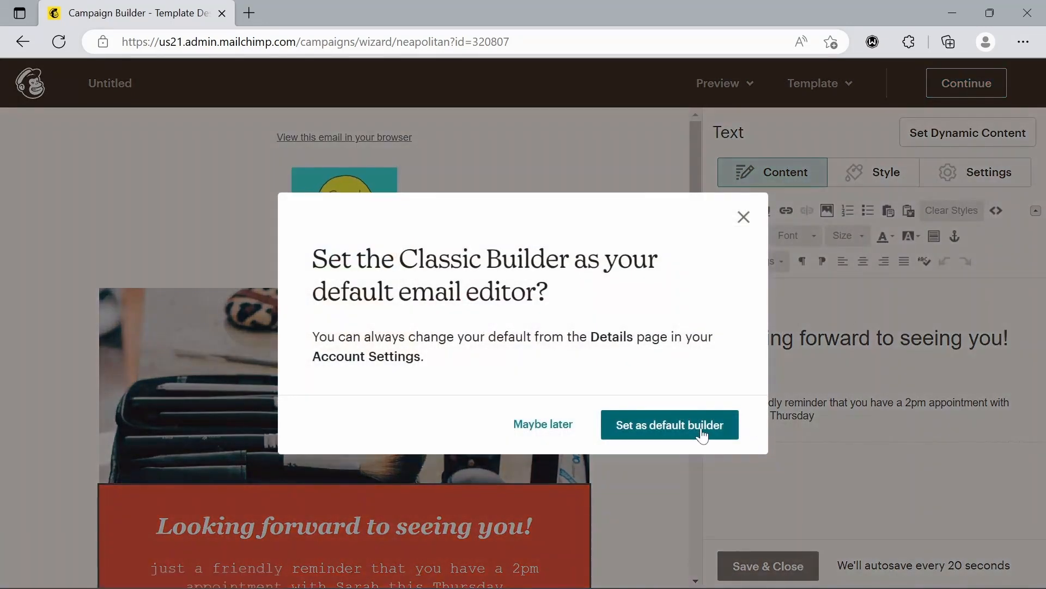
Set the classic builder as default editor and start editing the untitled campaign's name
{"action": "left_click", "coordinate": [669, 424]}
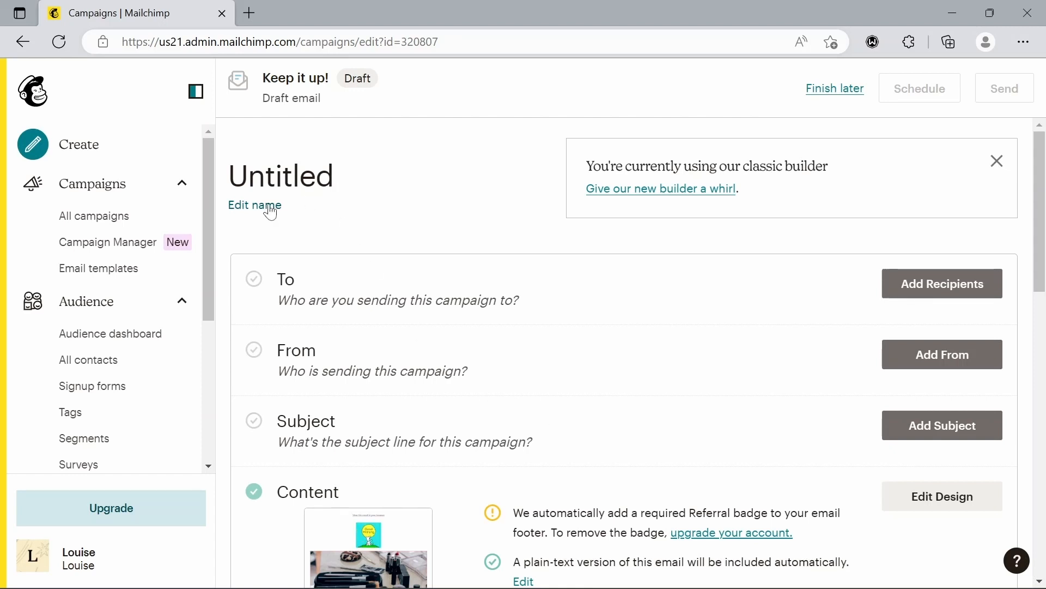
{"action": "left_click", "coordinate": [254, 204]}
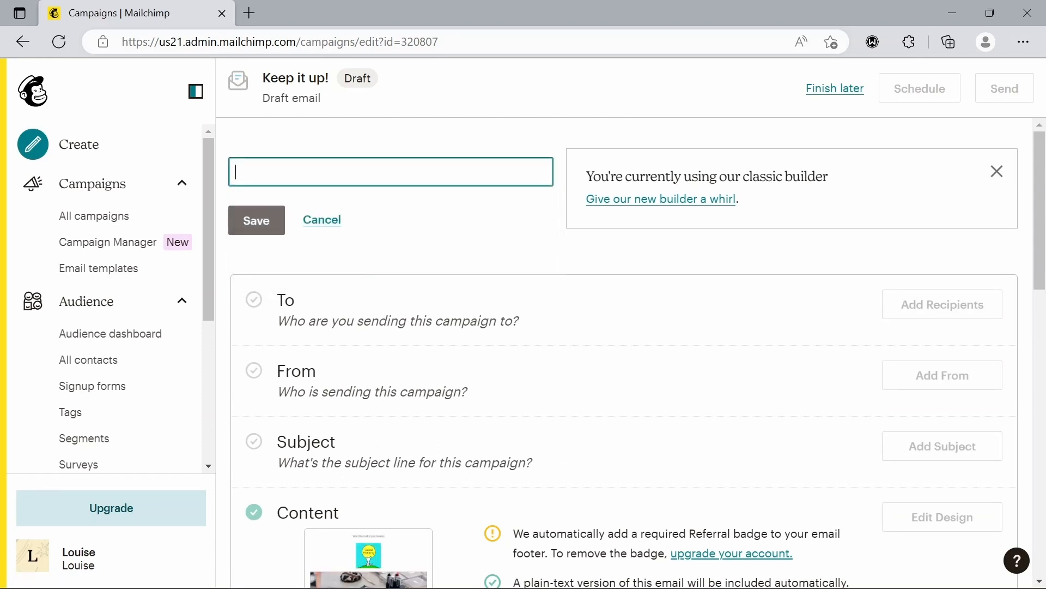
Save 'Tutorial' as the campaign name and move on to adding recipients
{"action": "type", "text": "Tutorial"}
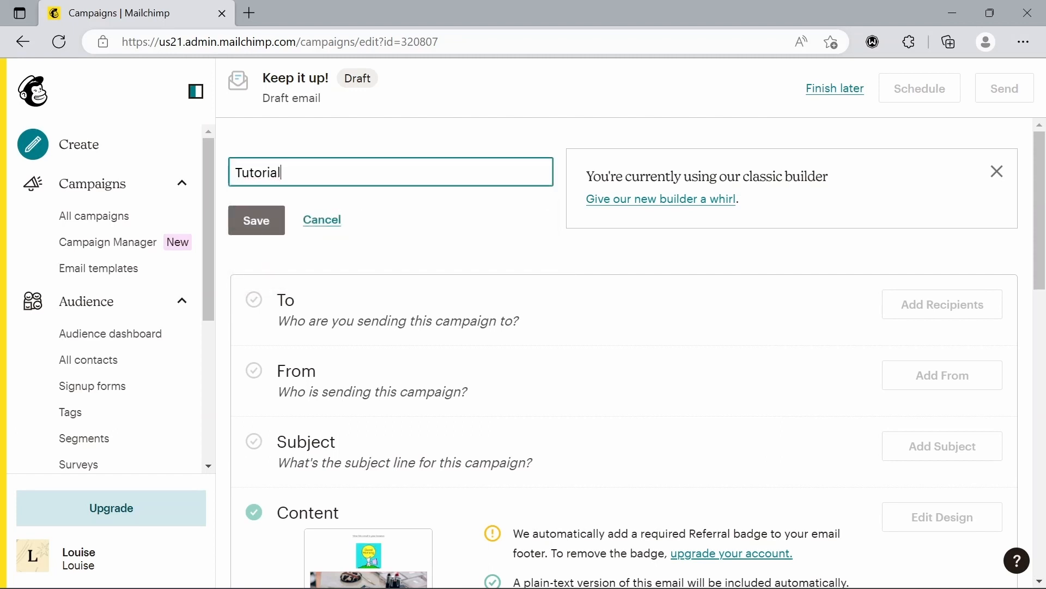
{"action": "left_click", "coordinate": [257, 221]}
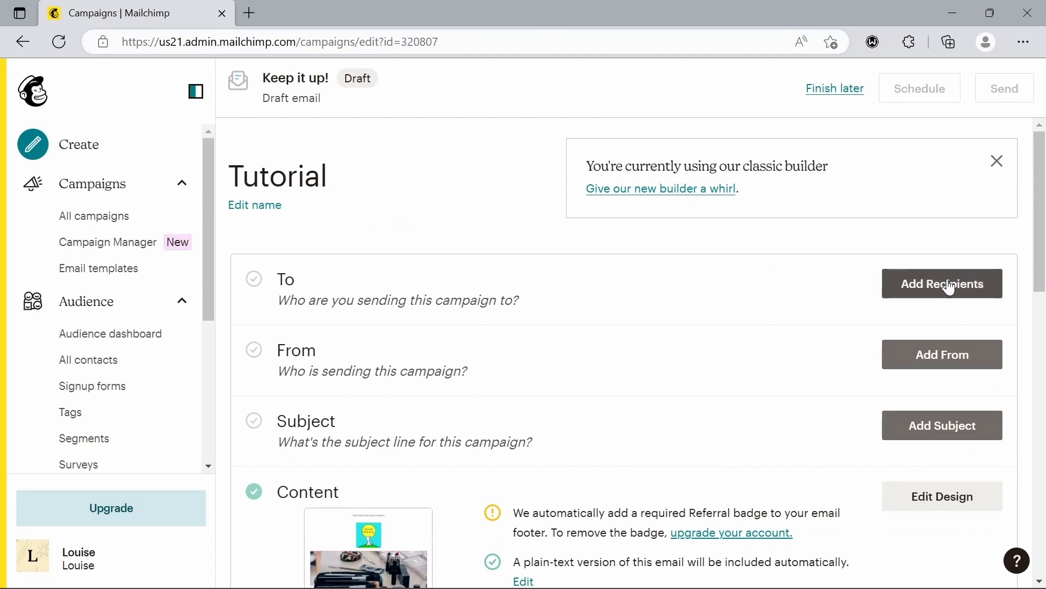
{"action": "left_click", "coordinate": [941, 283]}
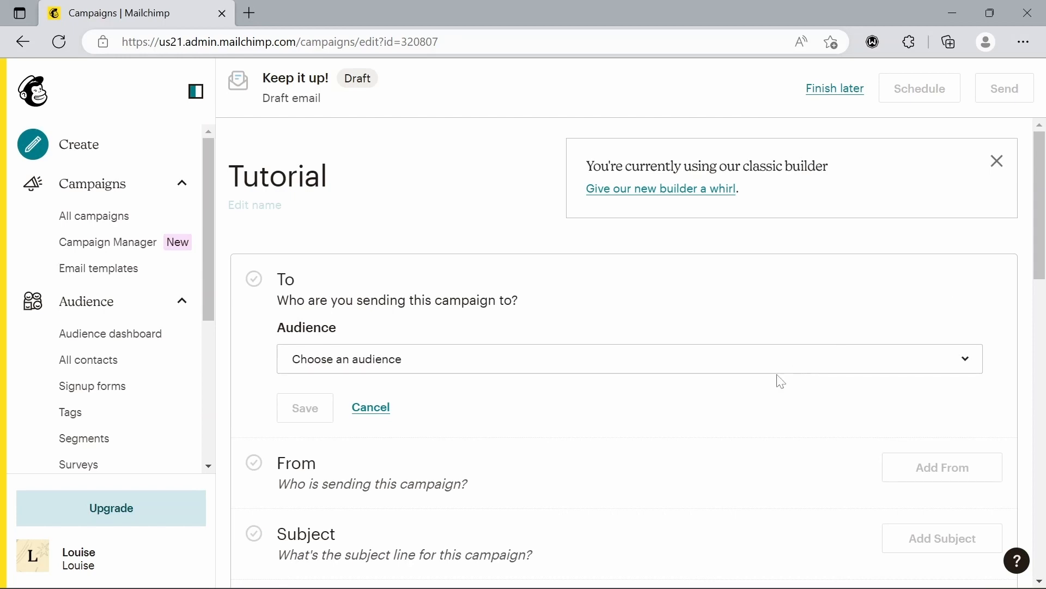
Choose the Louise audience so all its subscribed contacts (1 recipient) receive the campaign
{"action": "left_click", "coordinate": [628, 358]}
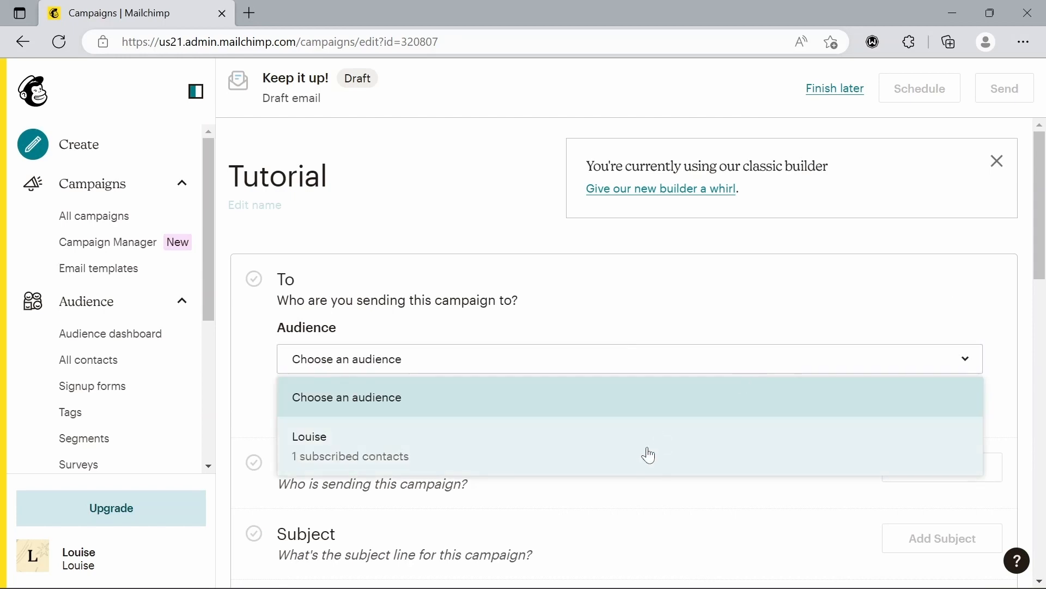
{"action": "left_click", "coordinate": [308, 445]}
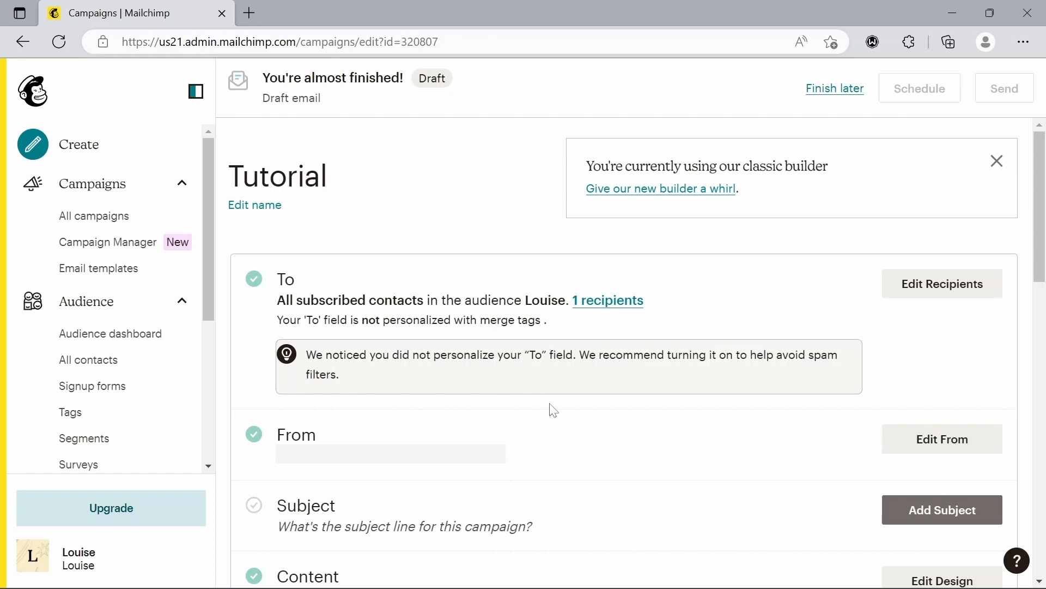
{"action": "mouse_move", "coordinate": [631, 472]}
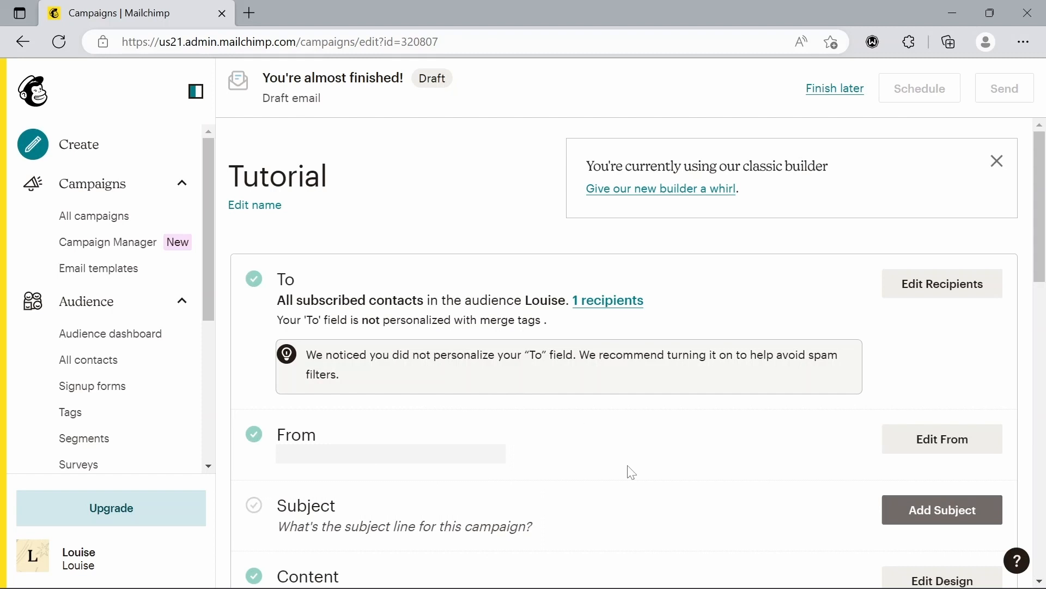
{"action": "scroll", "scroll_direction": "down", "scroll_amount": 3}
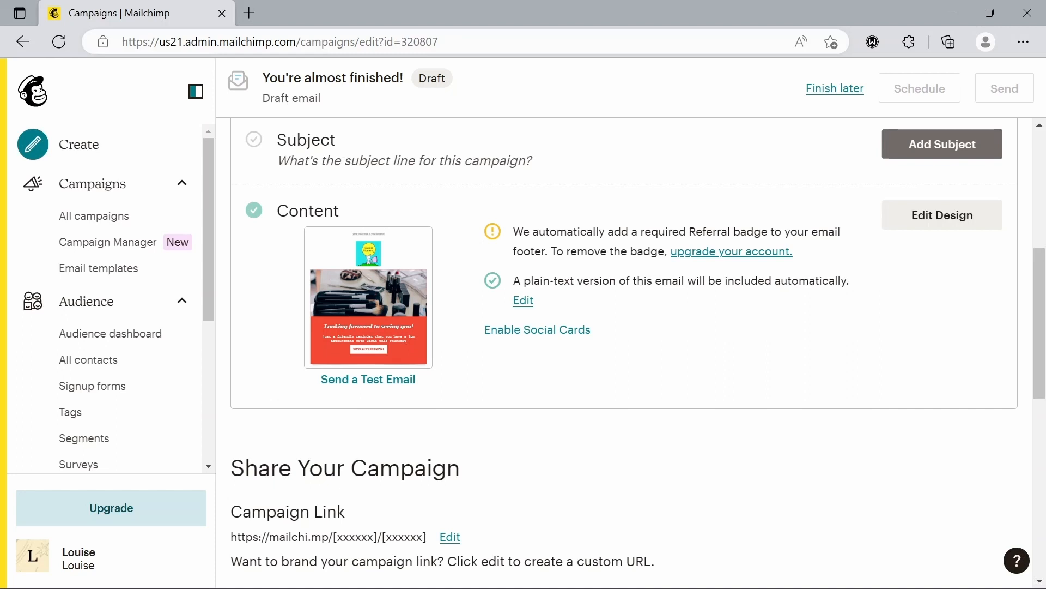
Save 'Tutorial' as the campaign's subject line, making it ready to send
{"action": "left_click", "coordinate": [942, 144]}
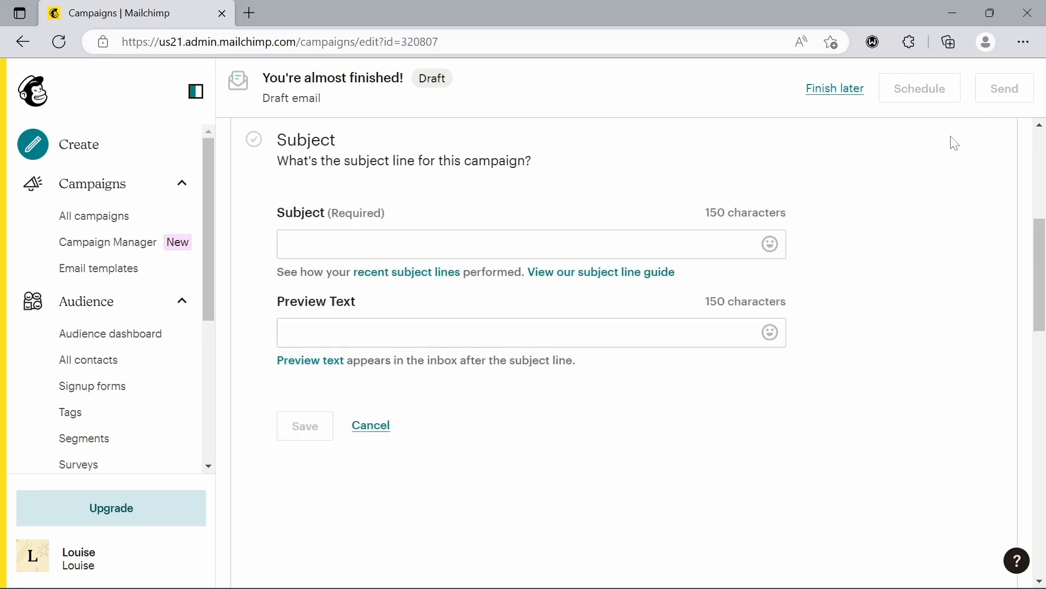
{"action": "left_click", "coordinate": [527, 243]}
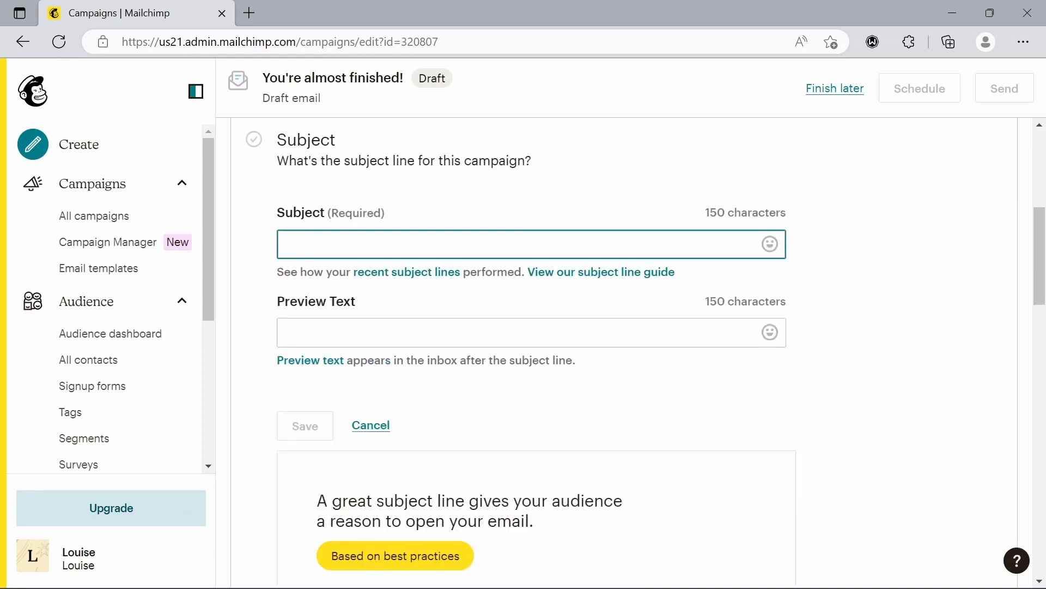
{"action": "type", "text": "Tutor"}
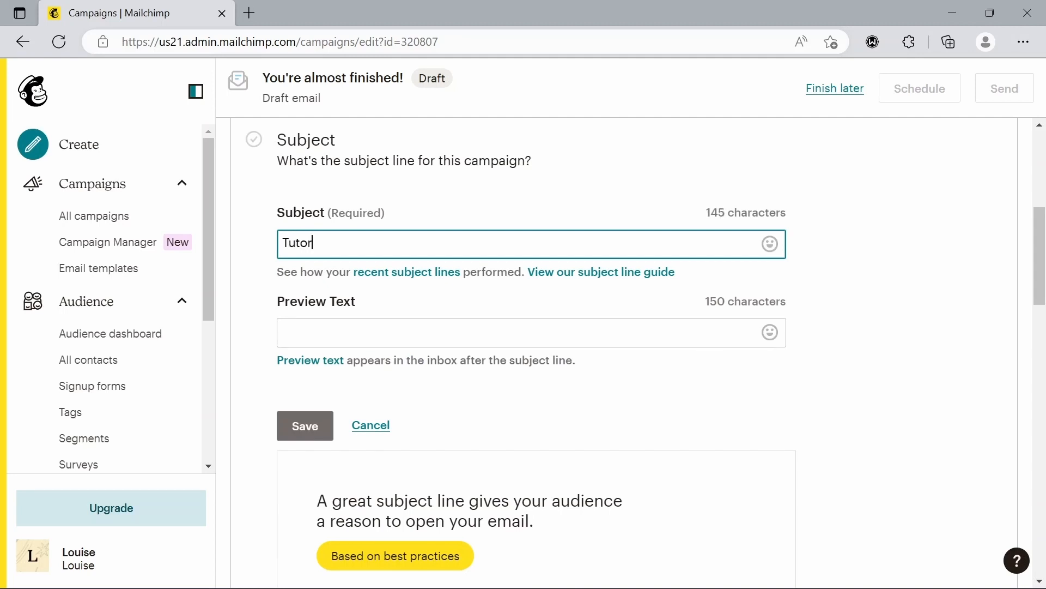
{"action": "type", "text": "ial"}
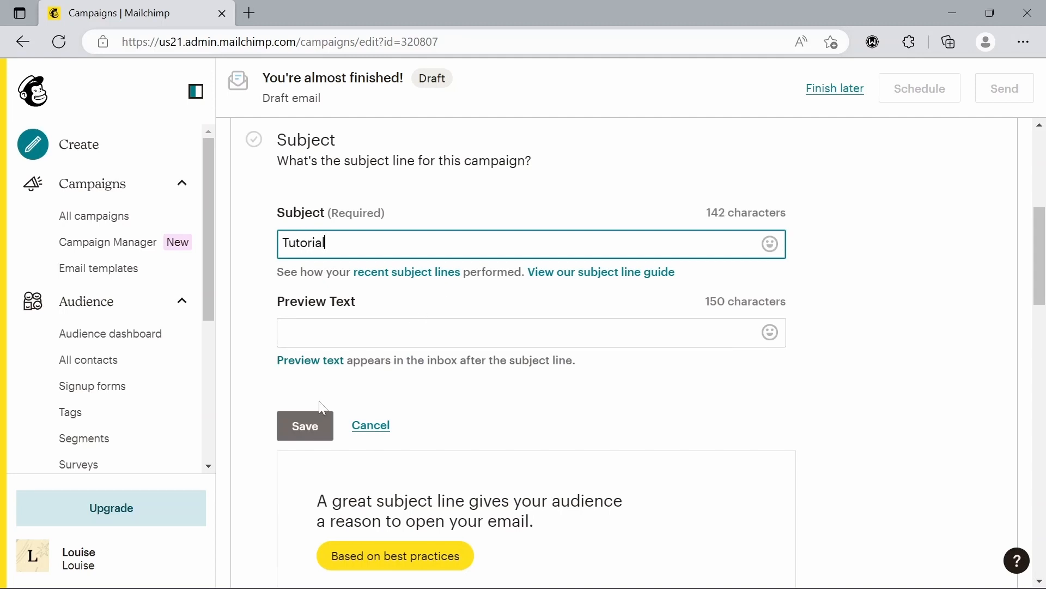
{"action": "left_click", "coordinate": [304, 425]}
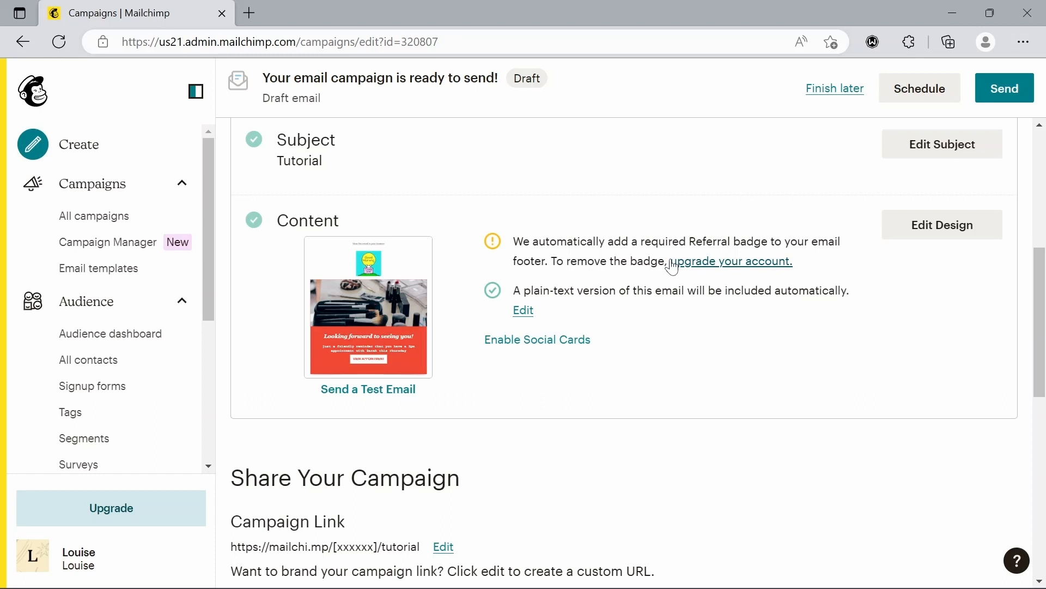
Send the Tutorial campaign now, confirming delivery to its 1 subscriber
{"action": "scroll", "scroll_direction": "down", "scroll_amount": 3}
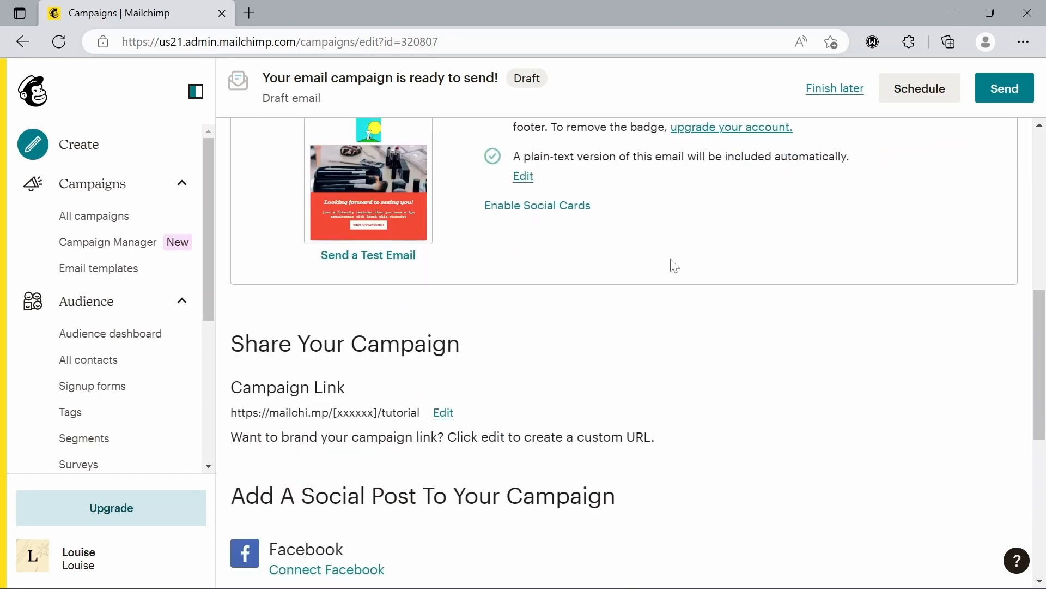
{"action": "scroll", "scroll_direction": "down", "scroll_amount": 3}
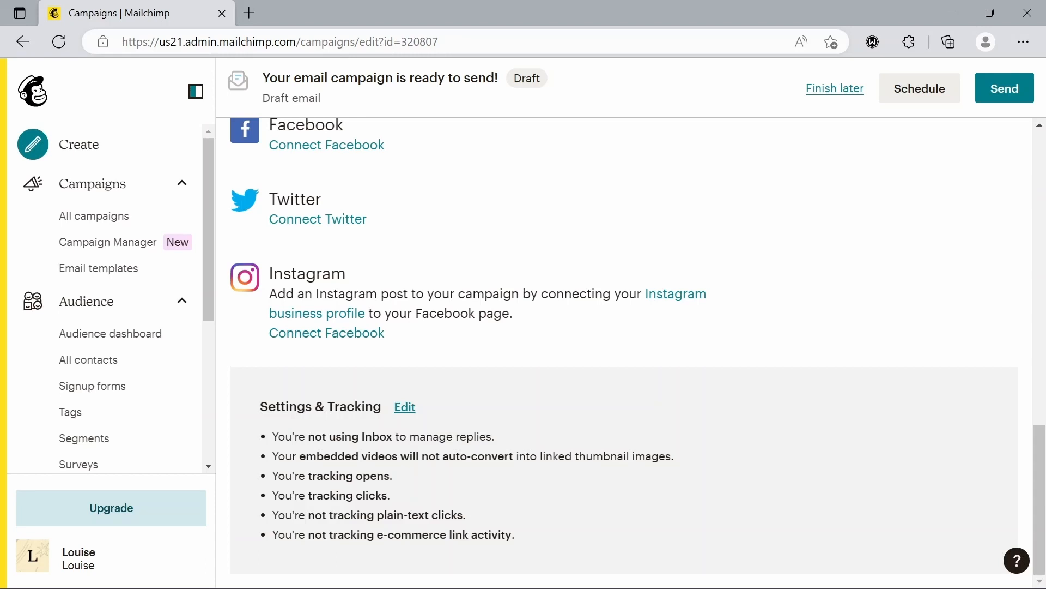
{"action": "mouse_move", "coordinate": [584, 537]}
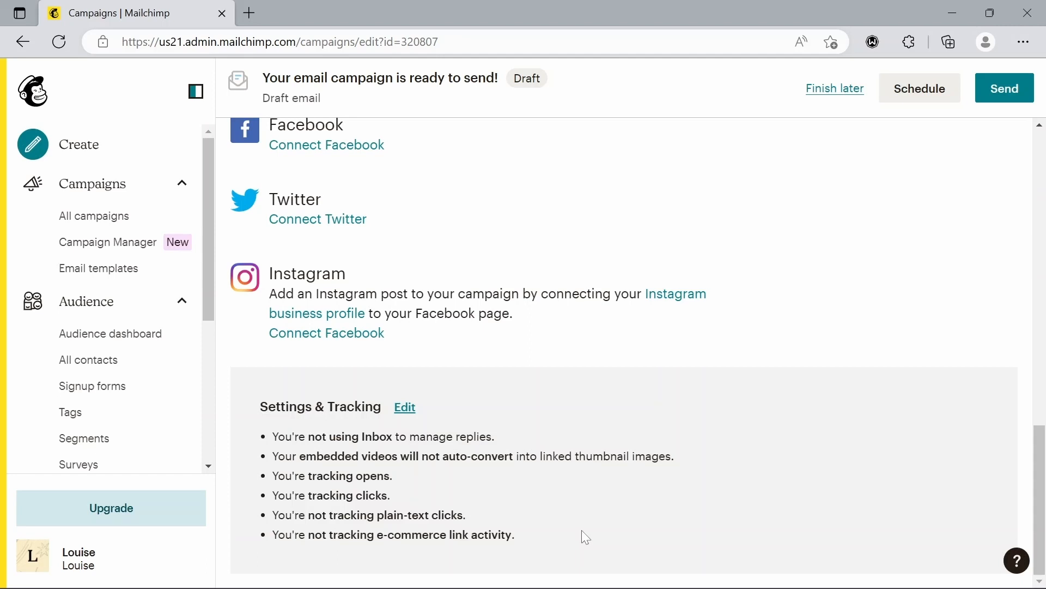
{"action": "mouse_move", "coordinate": [890, 339]}
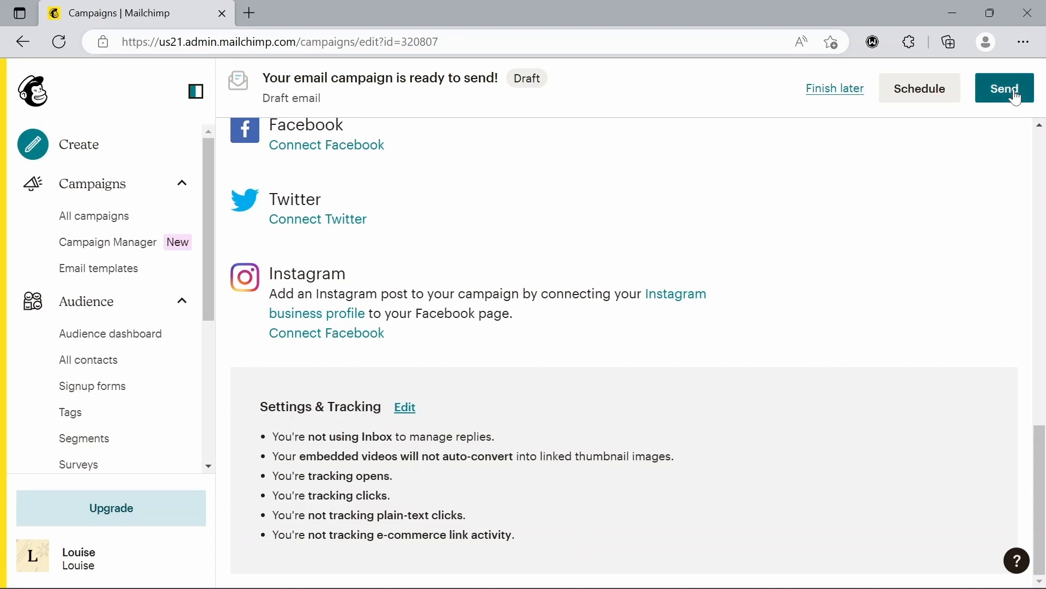
{"action": "left_click", "coordinate": [1004, 88]}
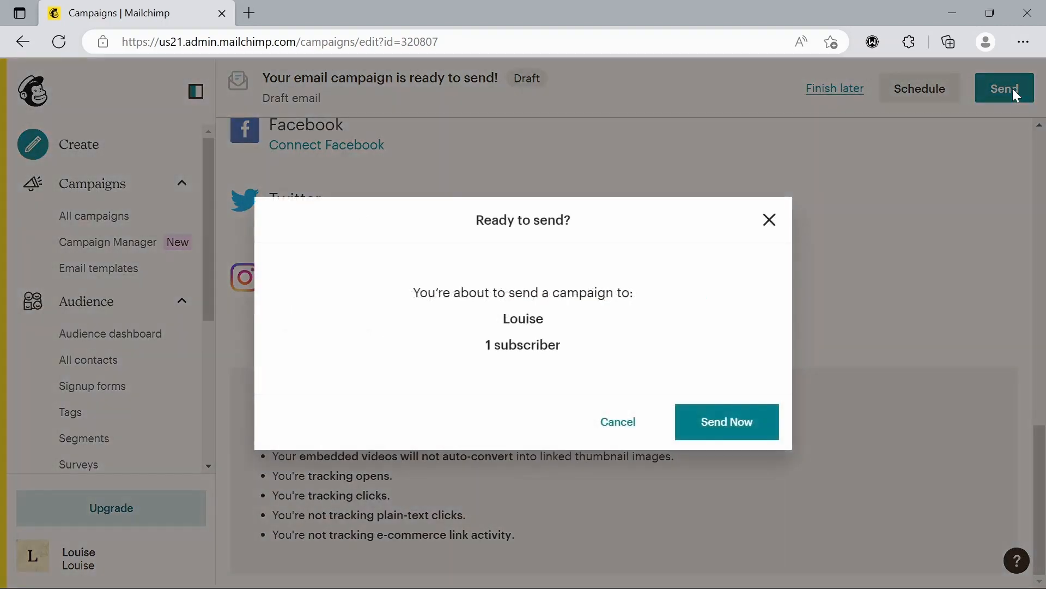
{"action": "mouse_move", "coordinate": [726, 420]}
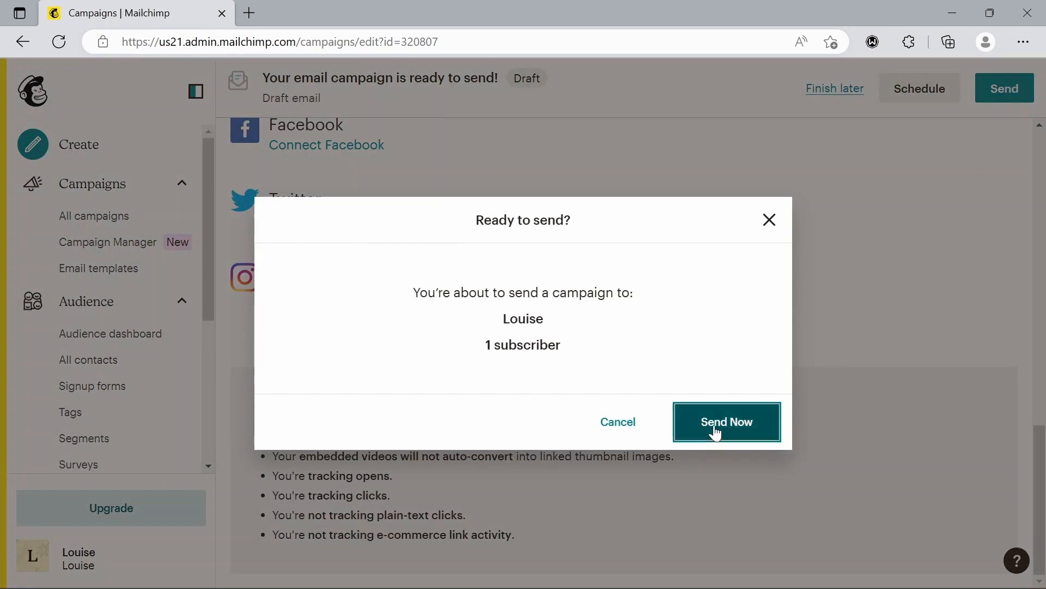
{"action": "left_click", "coordinate": [726, 421]}
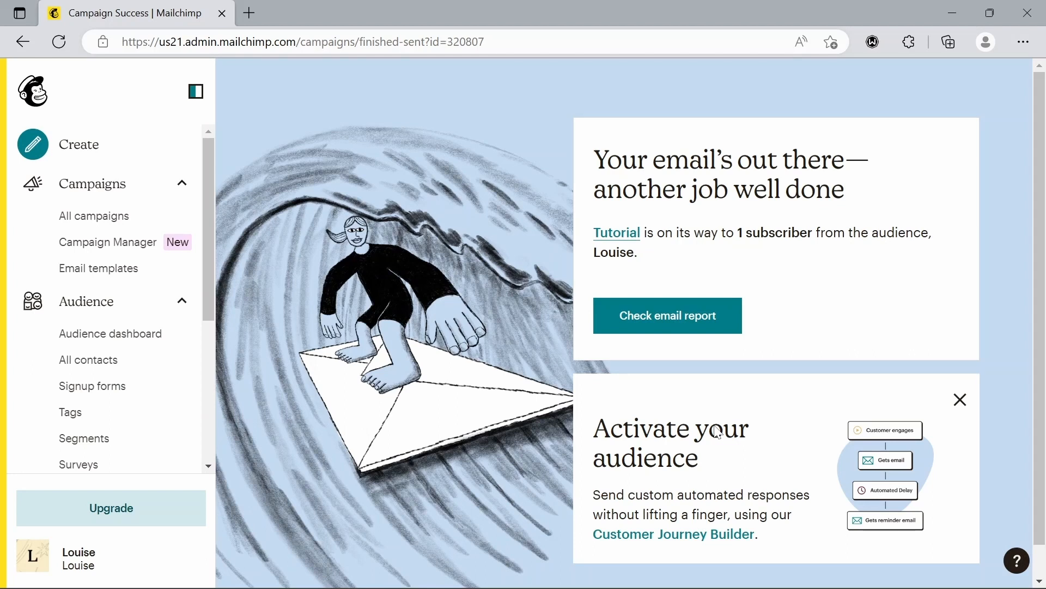
{"action": "mouse_move", "coordinate": [744, 220]}
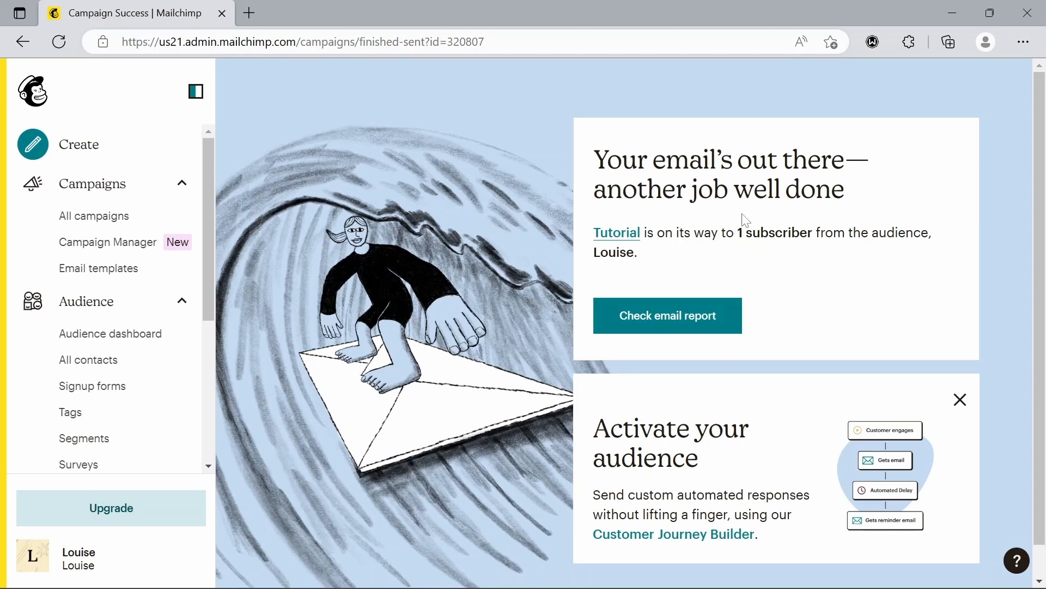
{"action": "mouse_move", "coordinate": [760, 266]}
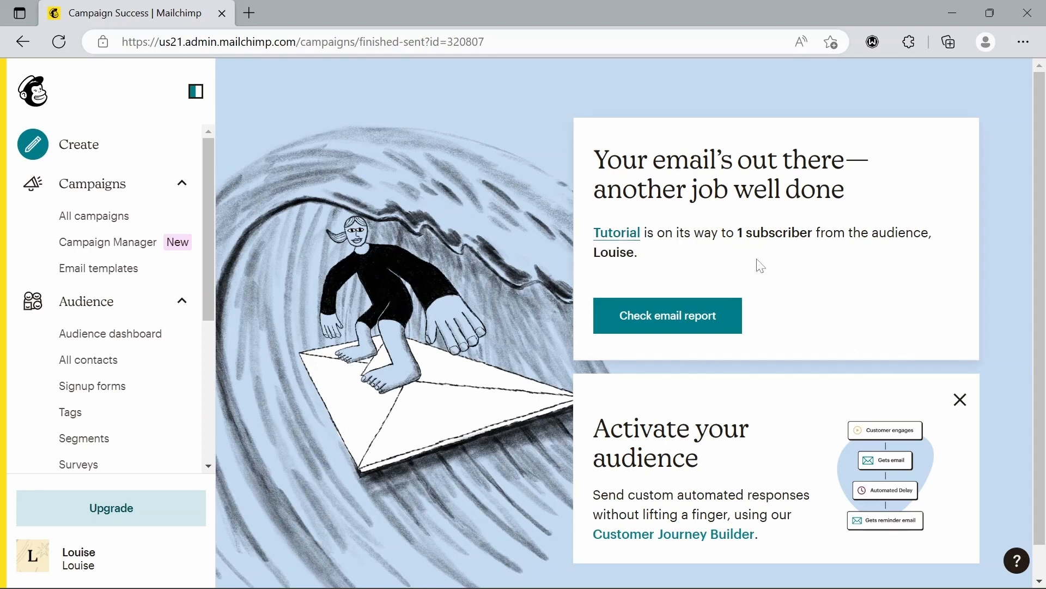